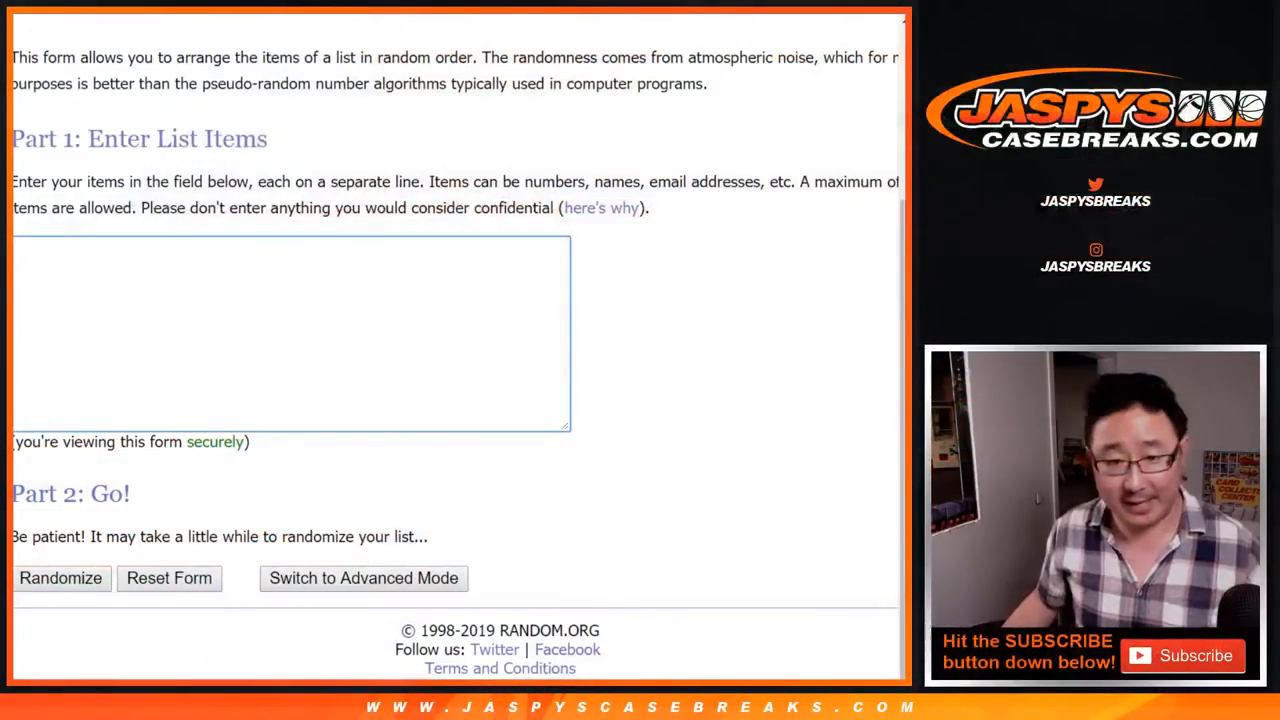
- Enter card-hit lines for Irv Smith Jr #/10, Chase Winovich #/10, Clayton Thorson #/25, Deionte Thompson #1/1
type("irv sith")
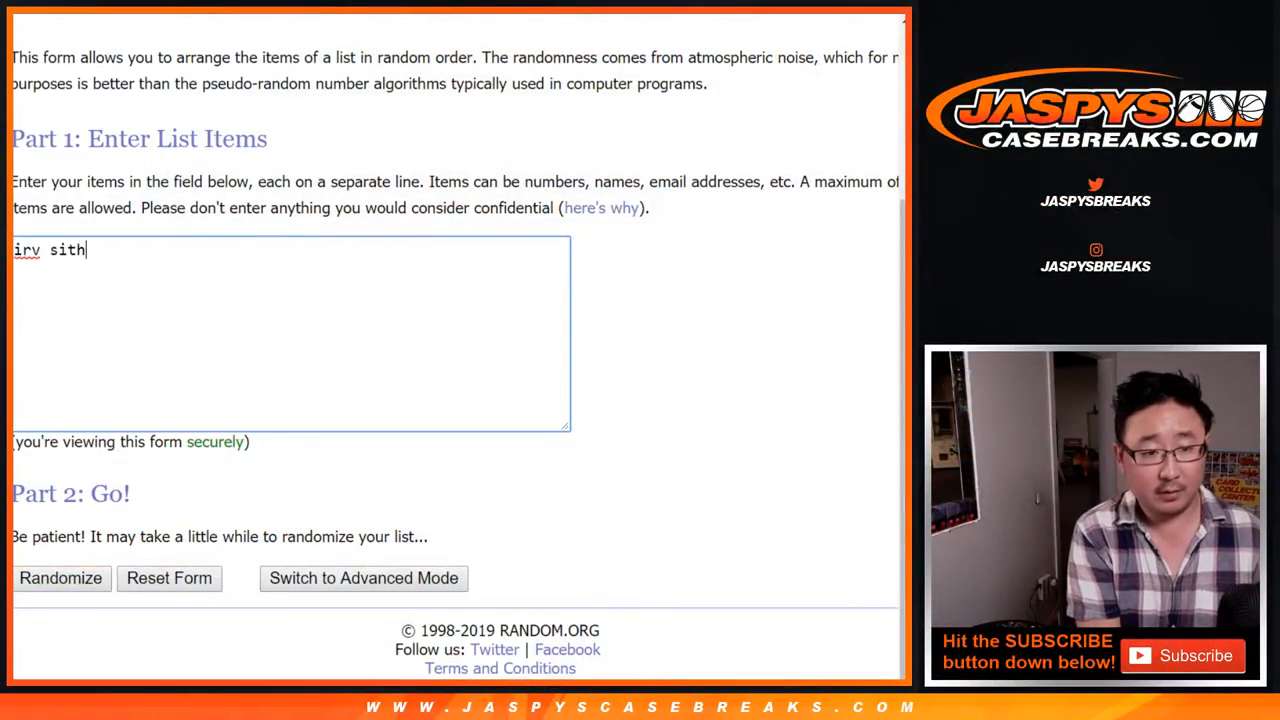
type("smith jr")
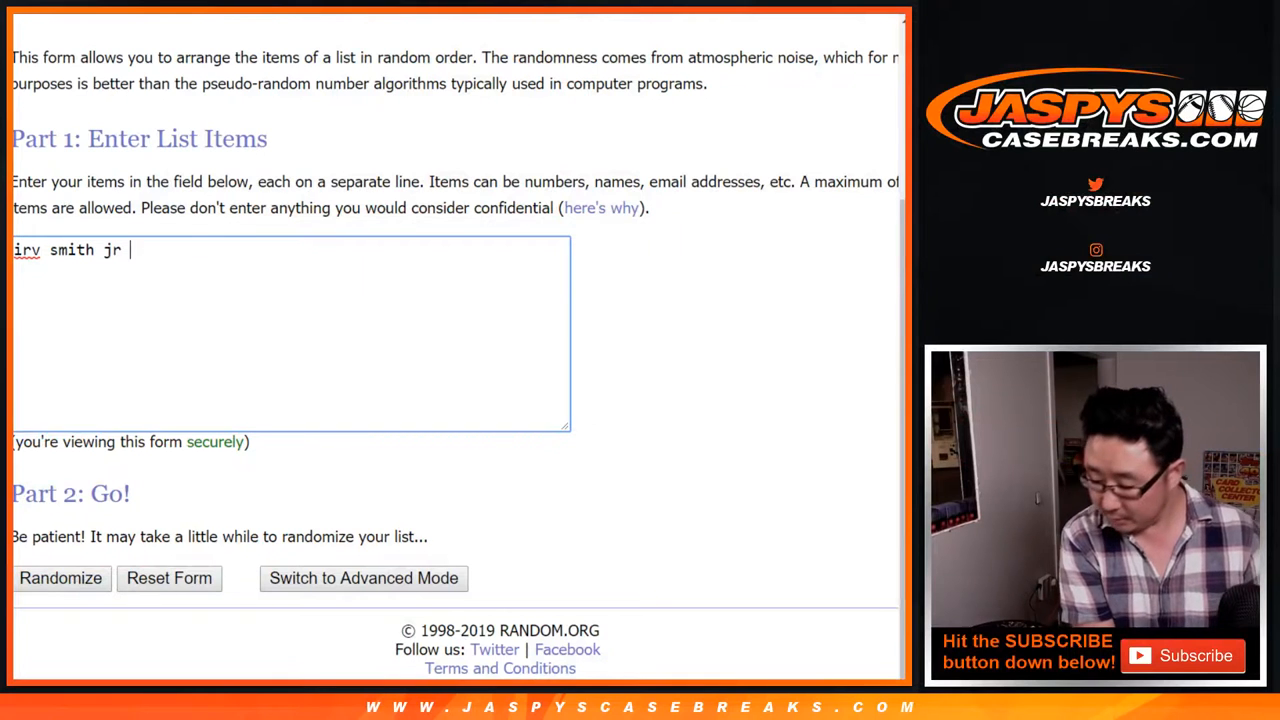
type("#/10")
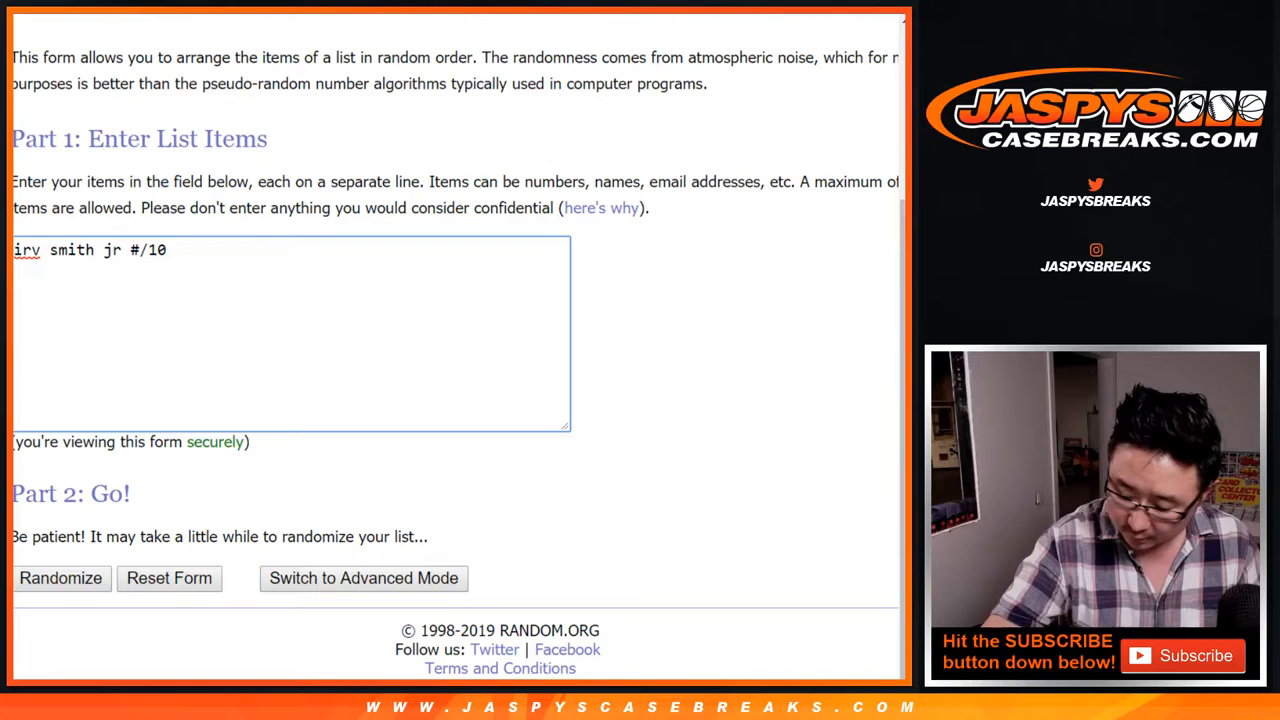
type("chase w")
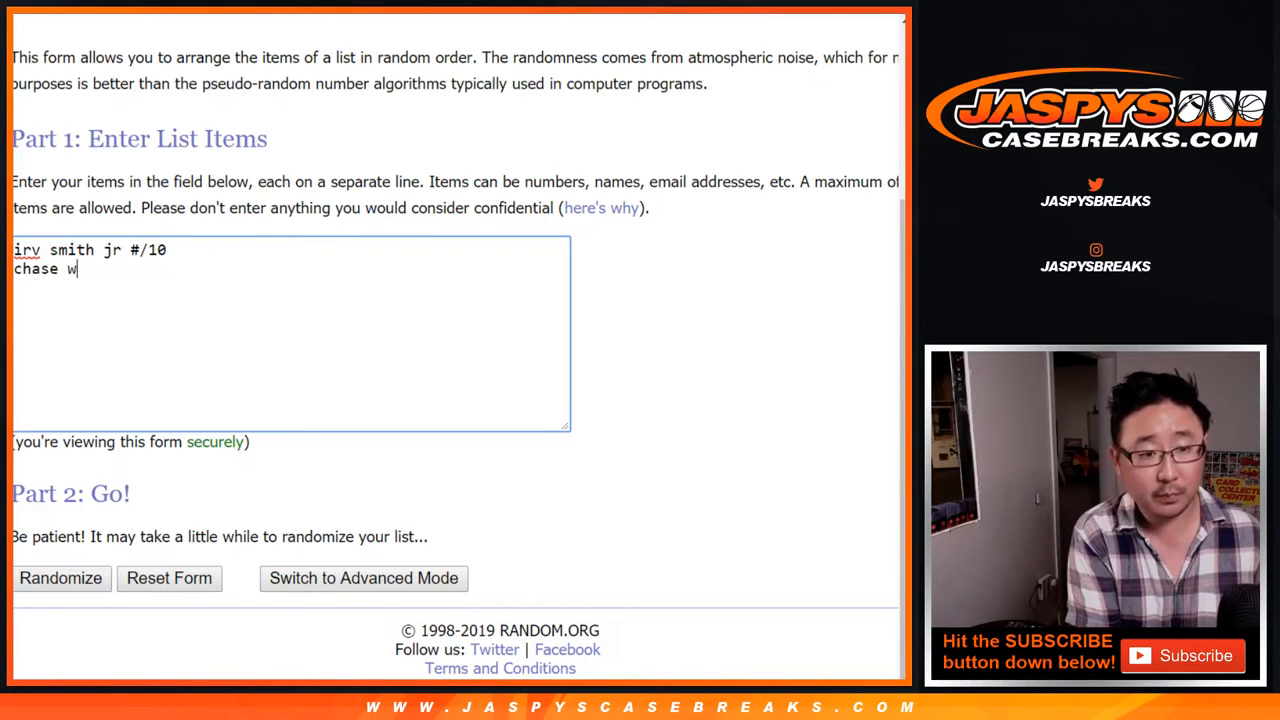
type("inovich")
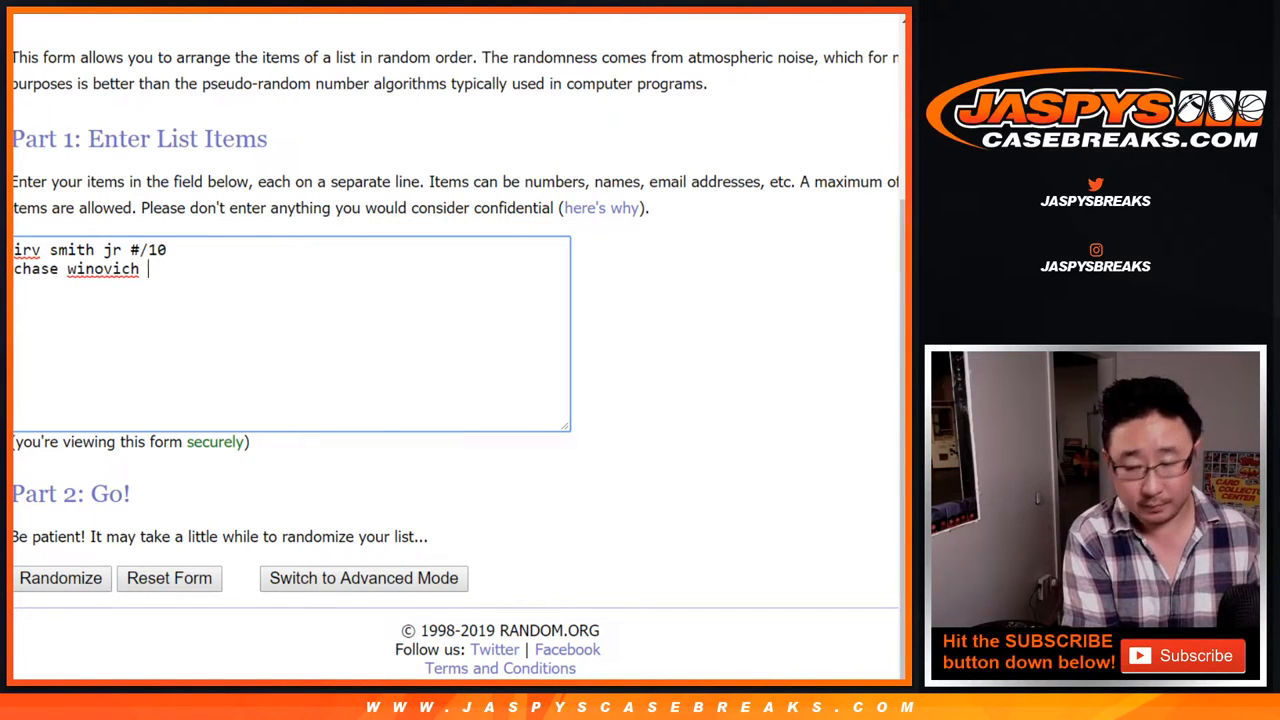
type("#/10")
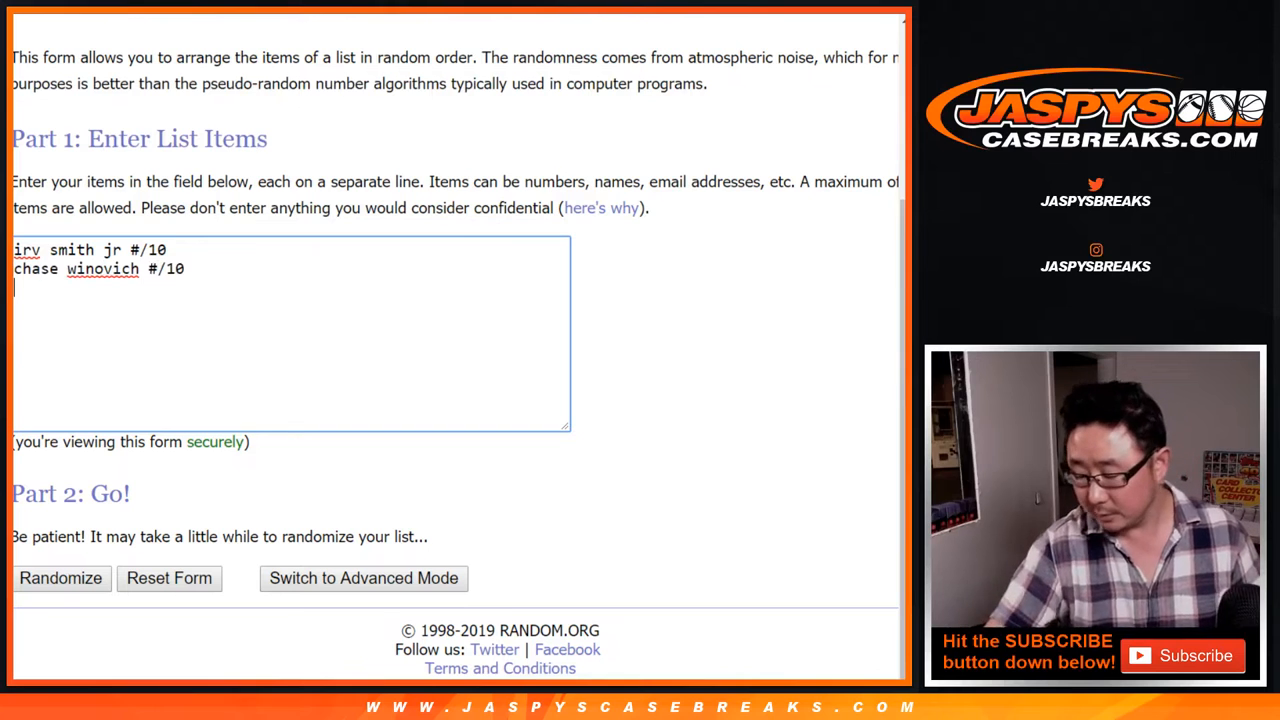
type("emanual h")
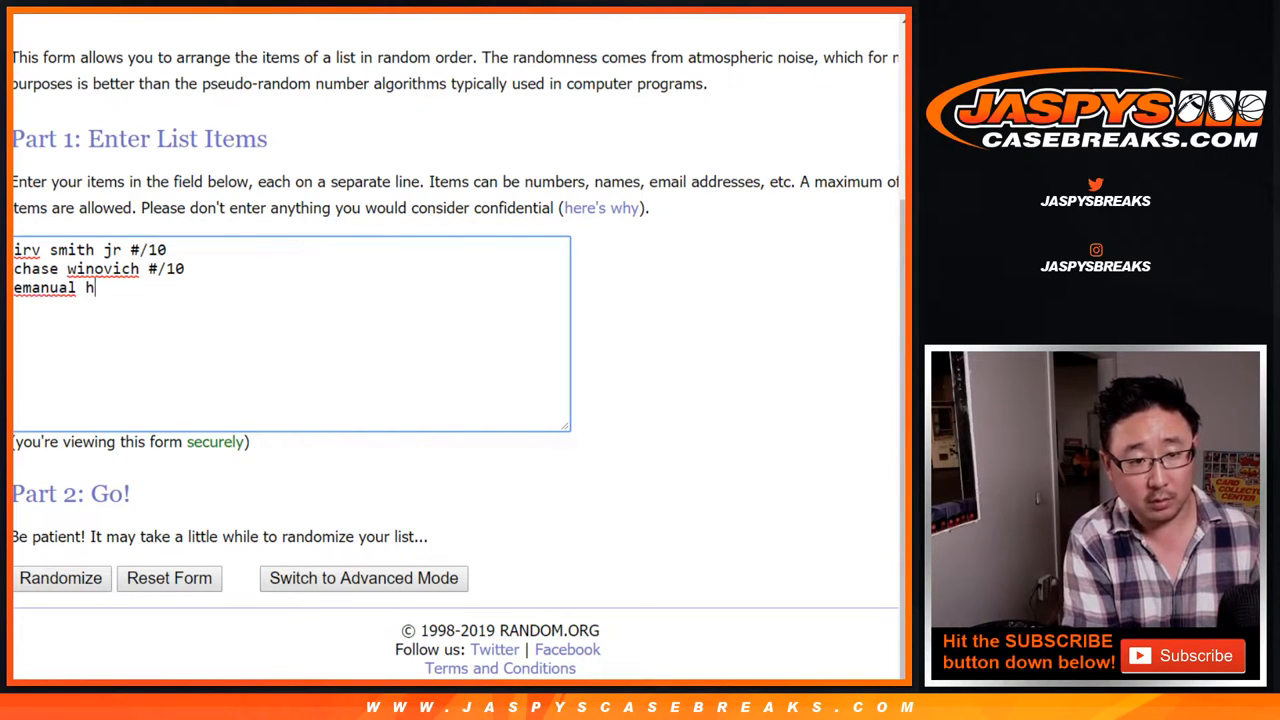
type("all #/10")
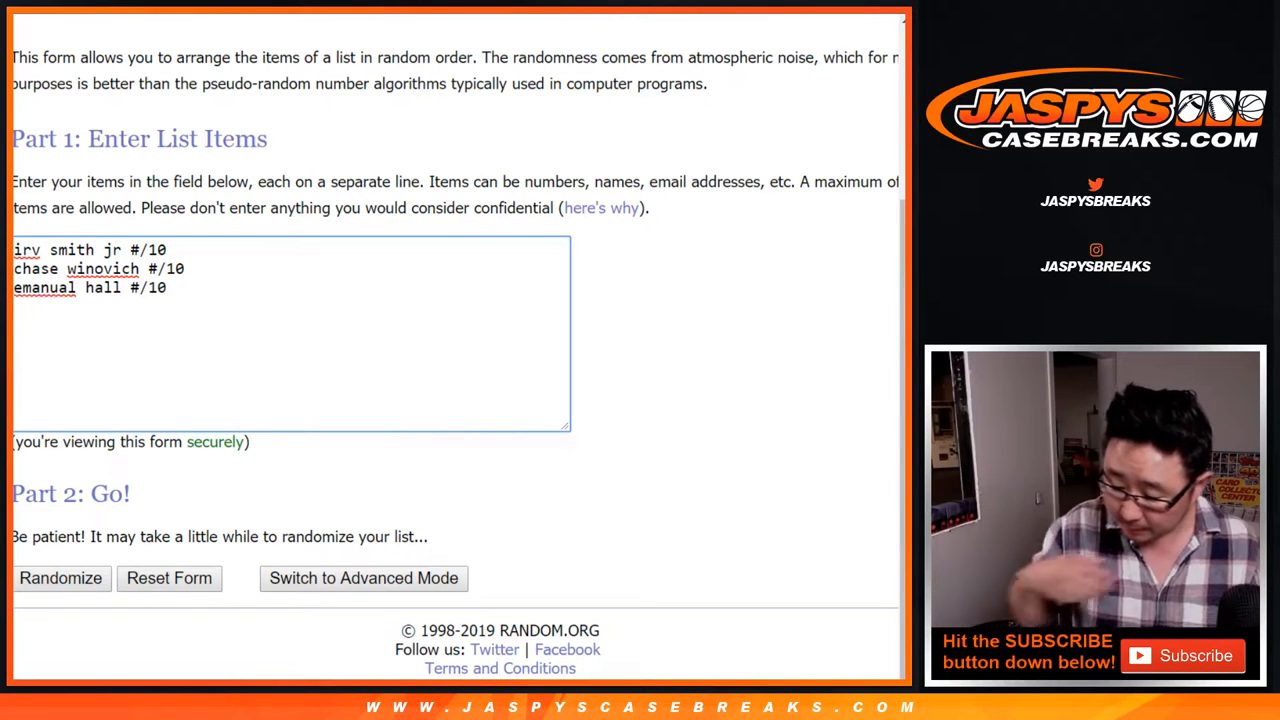
type("clayton h")
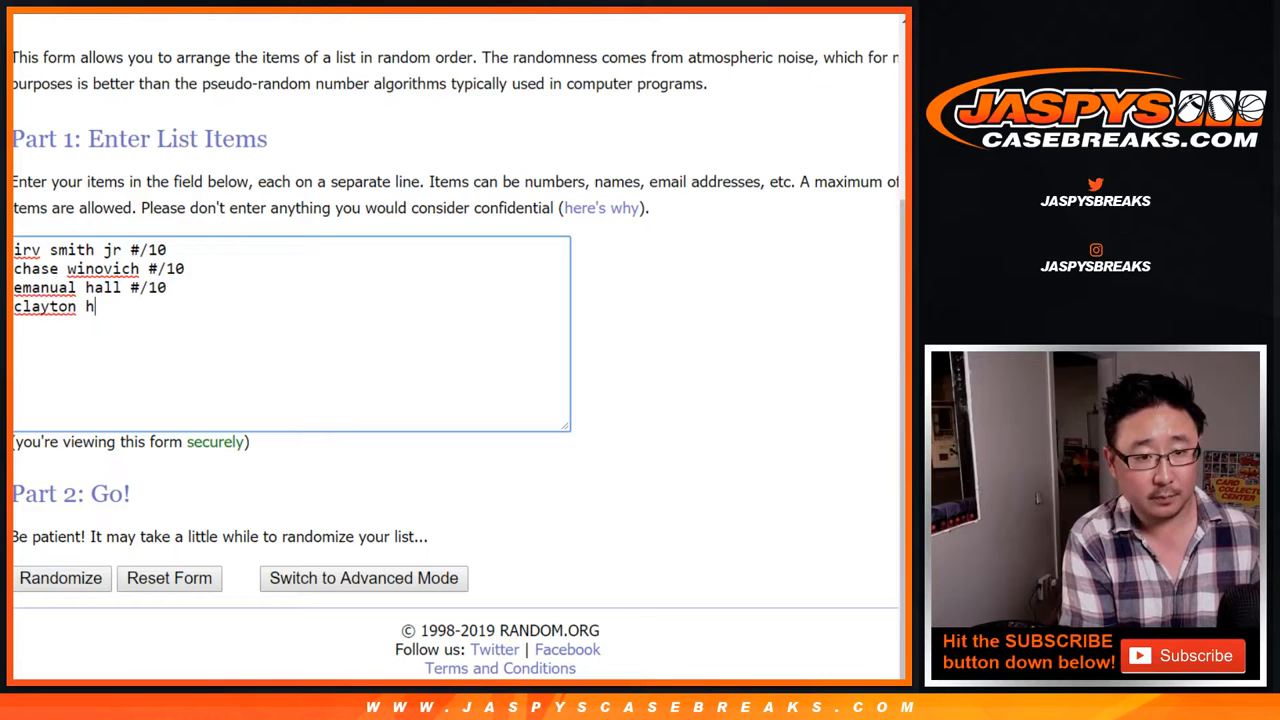
type("thorson #/")
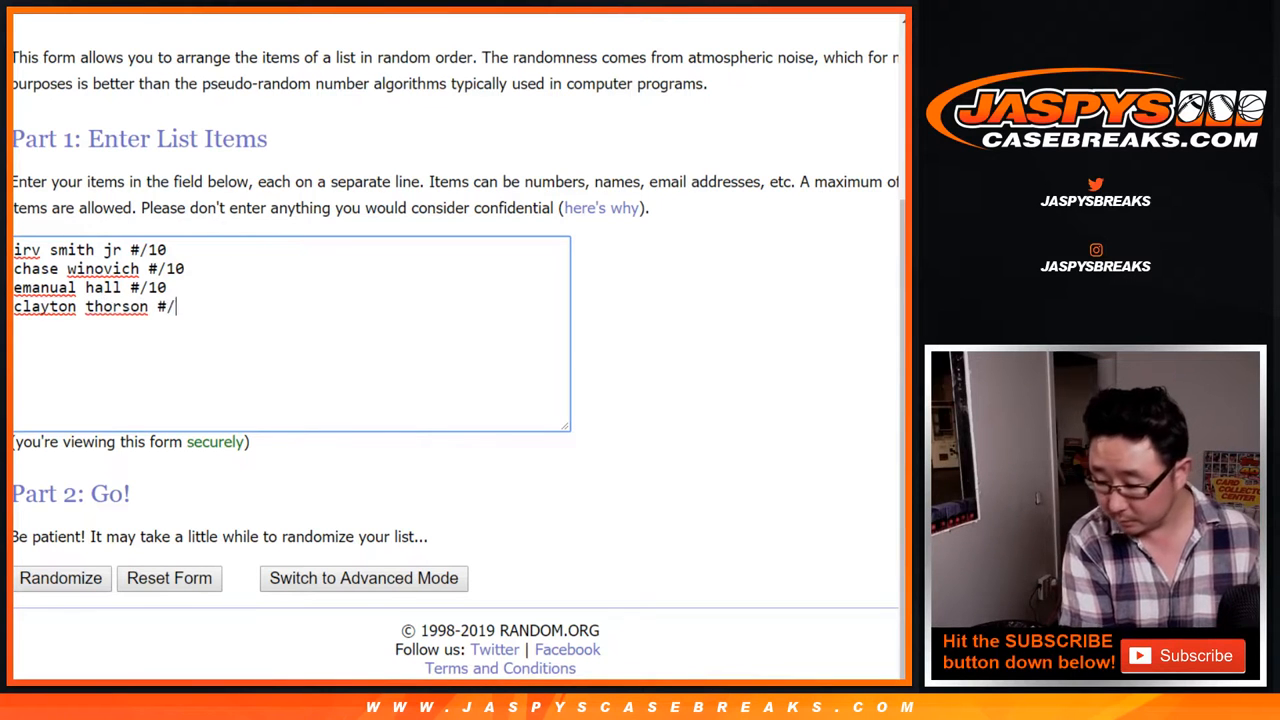
type("25")
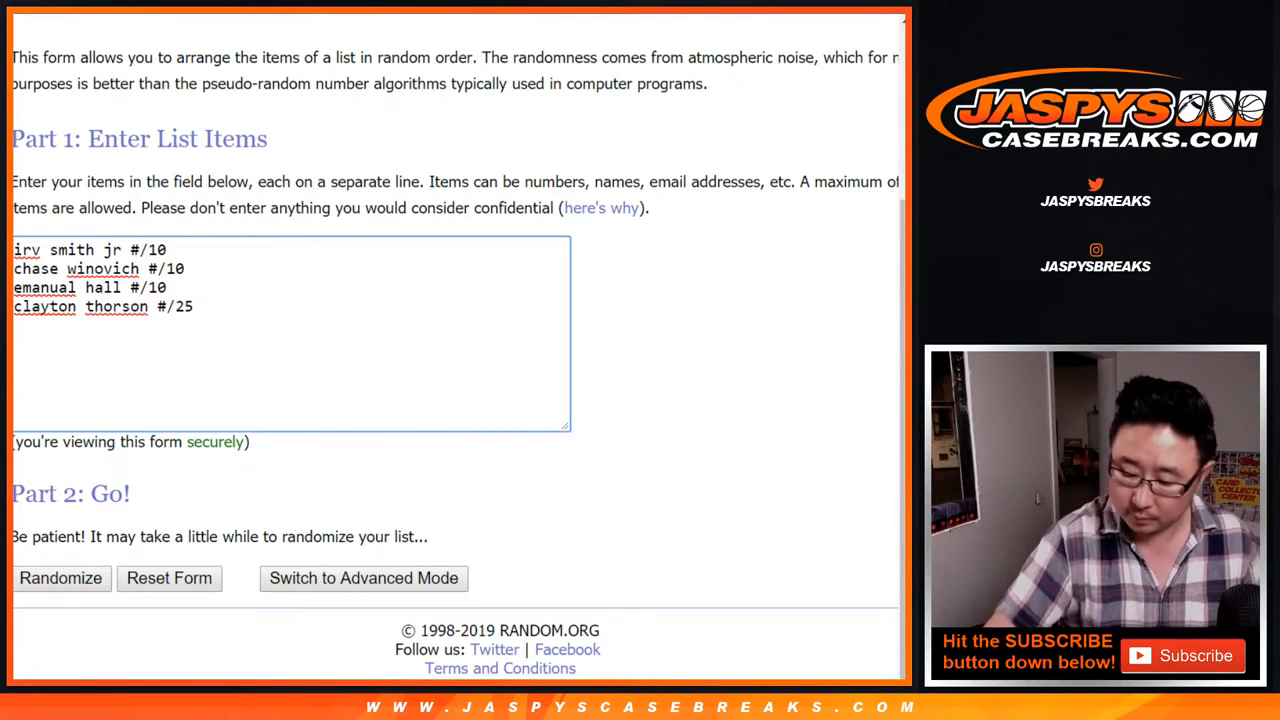
type("d")
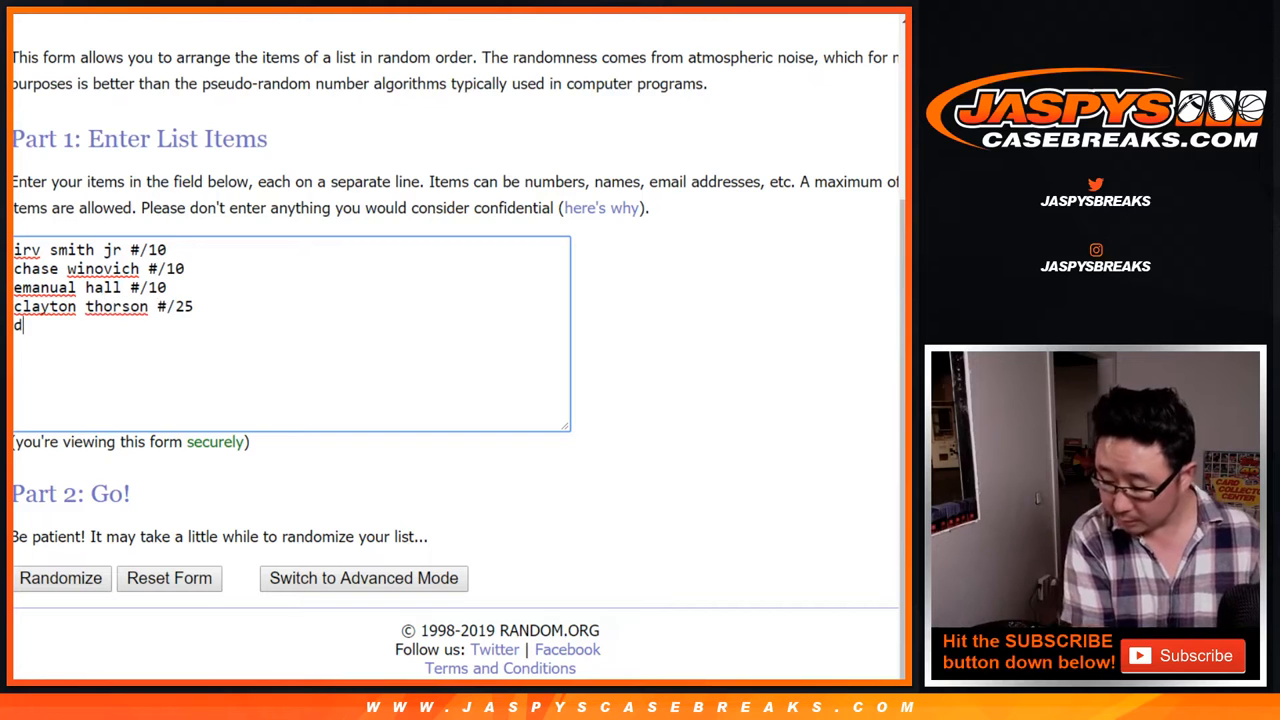
type("ieonte thompson")
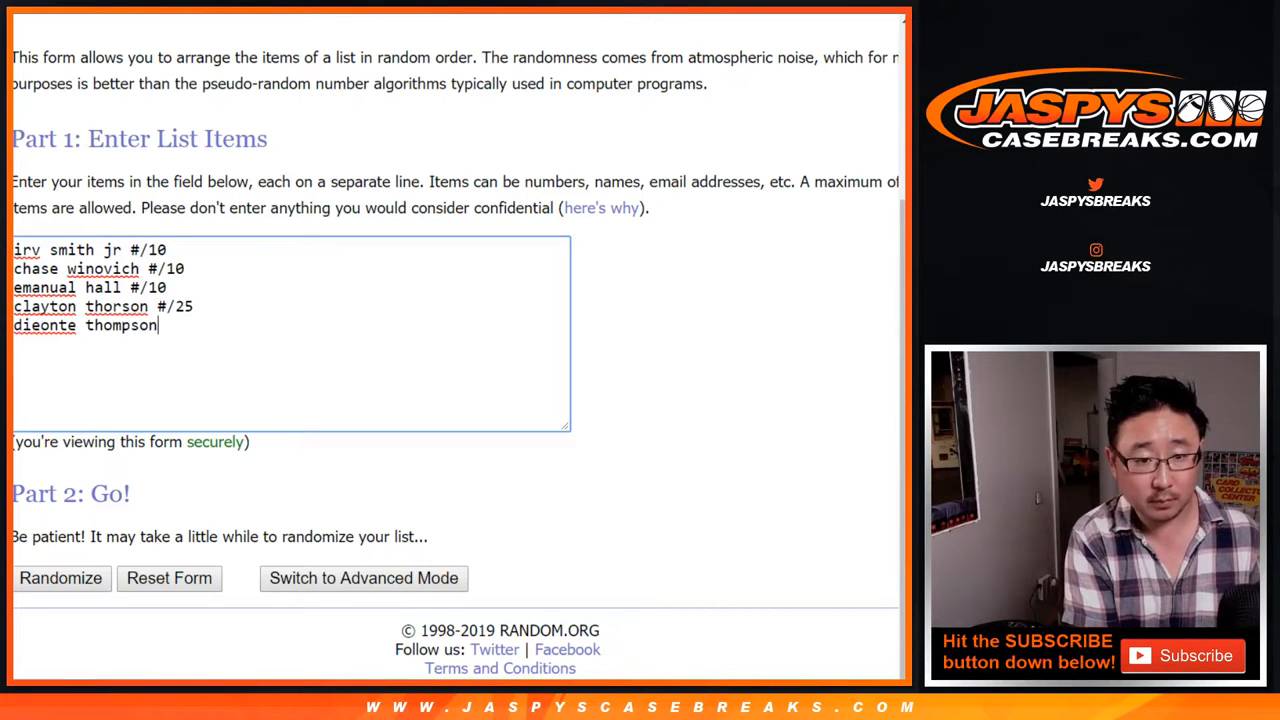
type("#1/1 (")
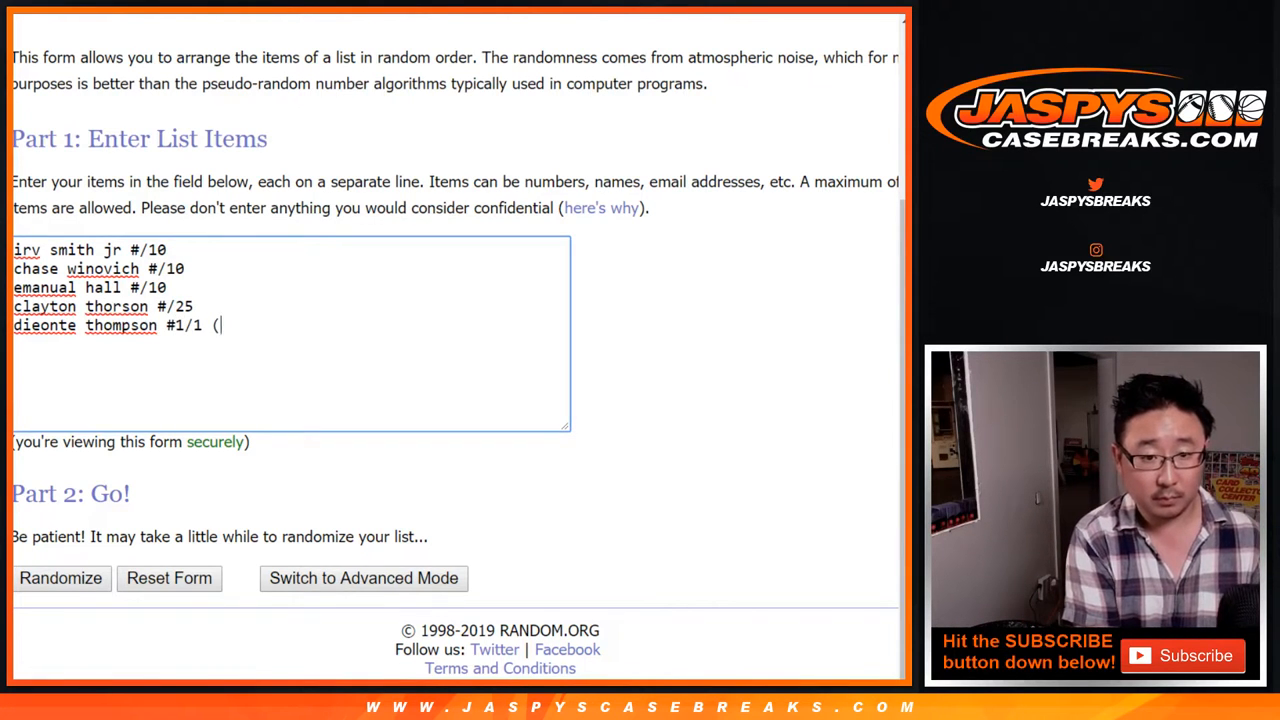
type("!!!)")
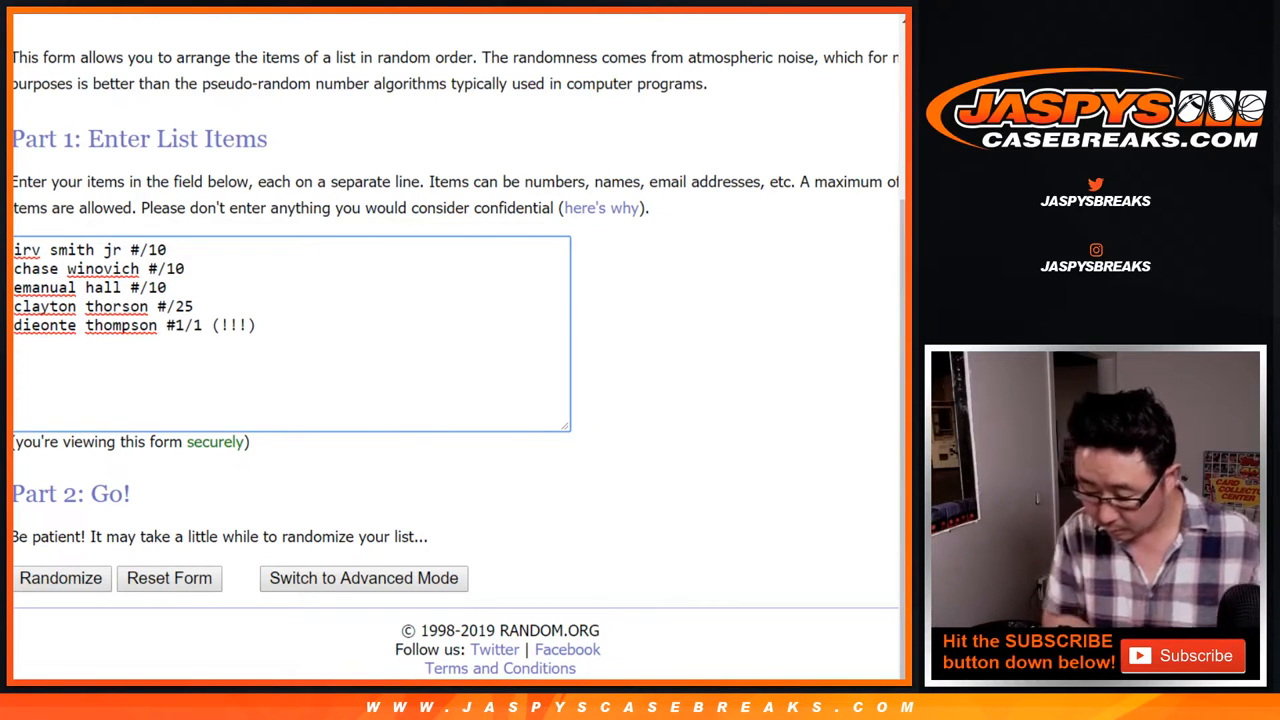
- Add Andy Isabella #/25, Riley Ridley #/7, Jeffery Simmons, and the Oruwayrie + Sanders dual auto
type("andy isabell")
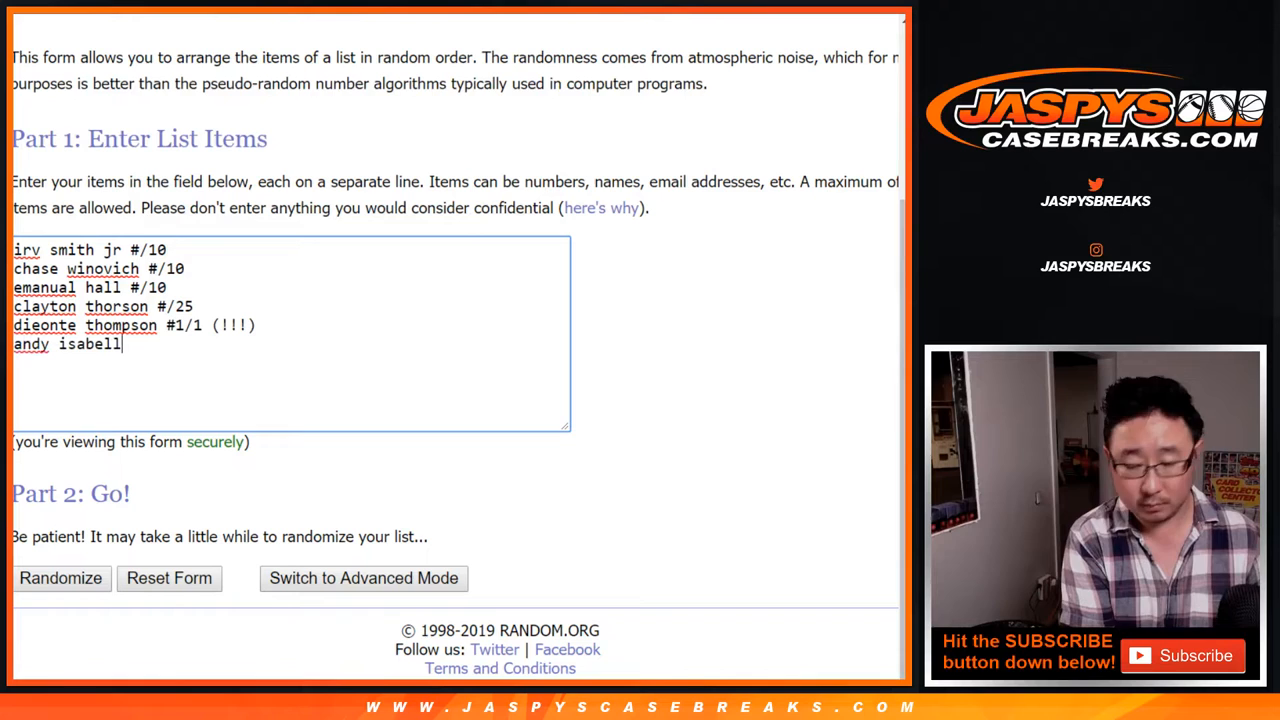
type("a #/25")
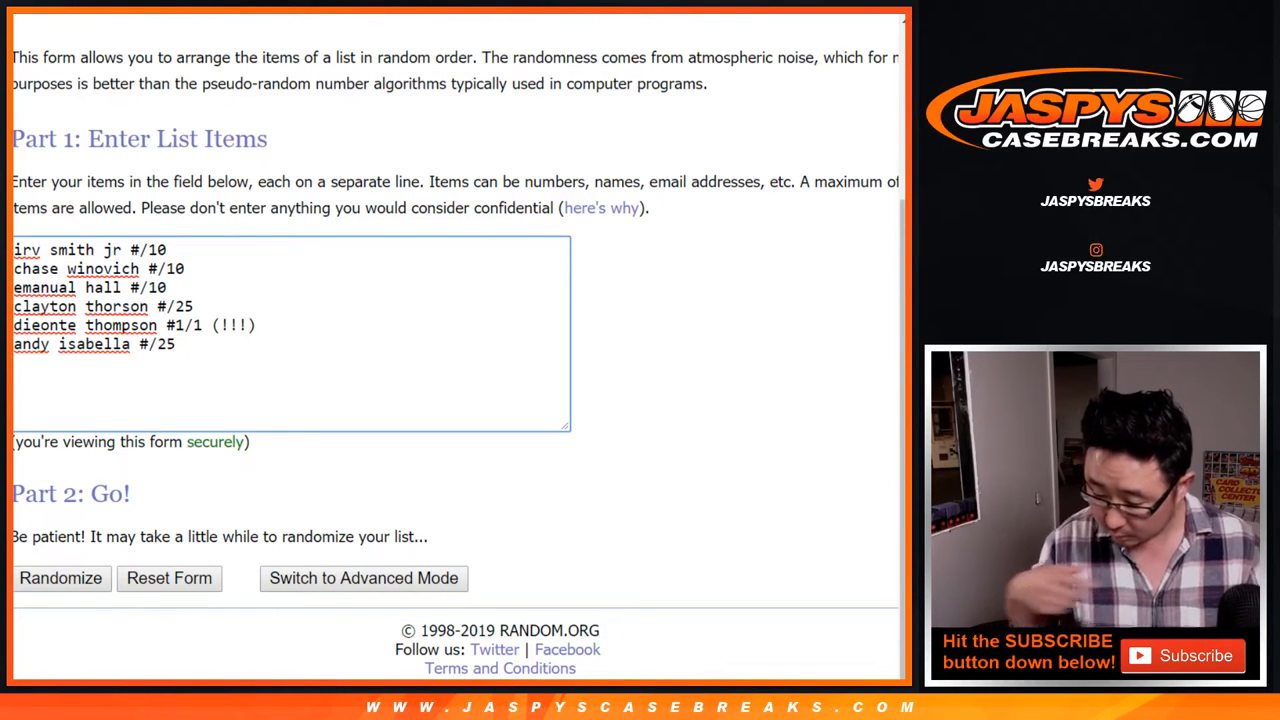
type("riley ridley")
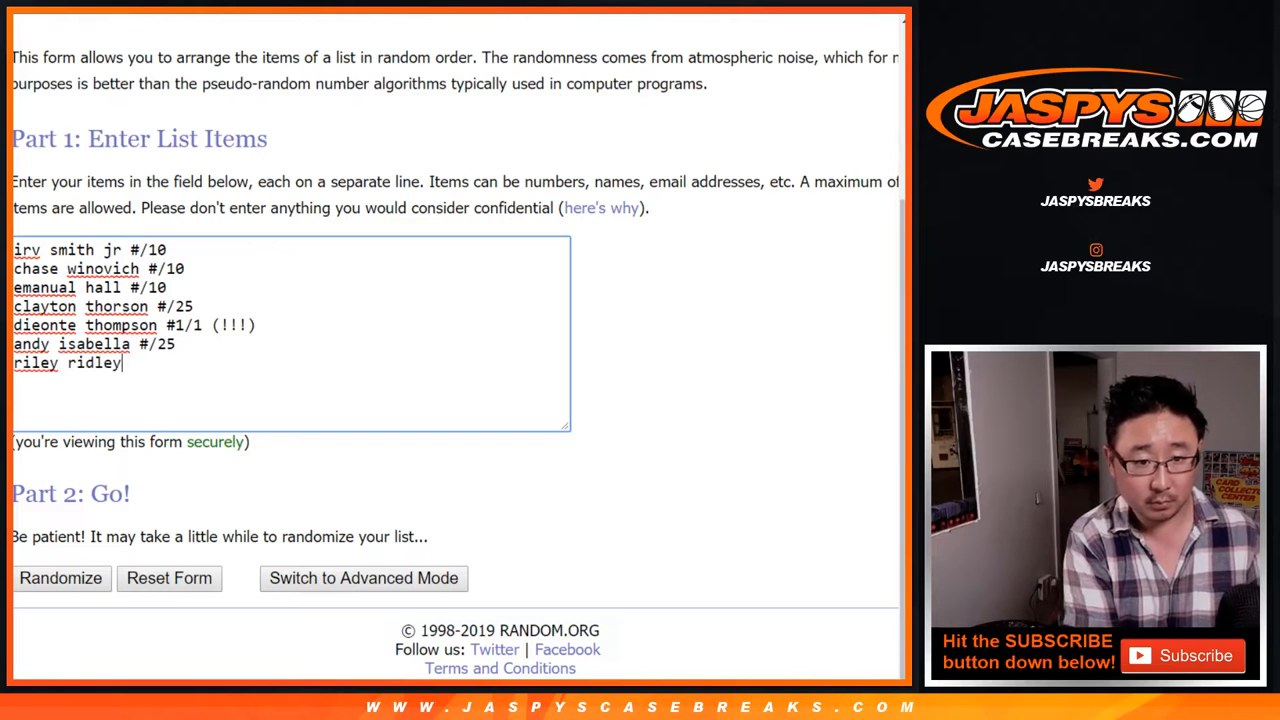
type("#/7")
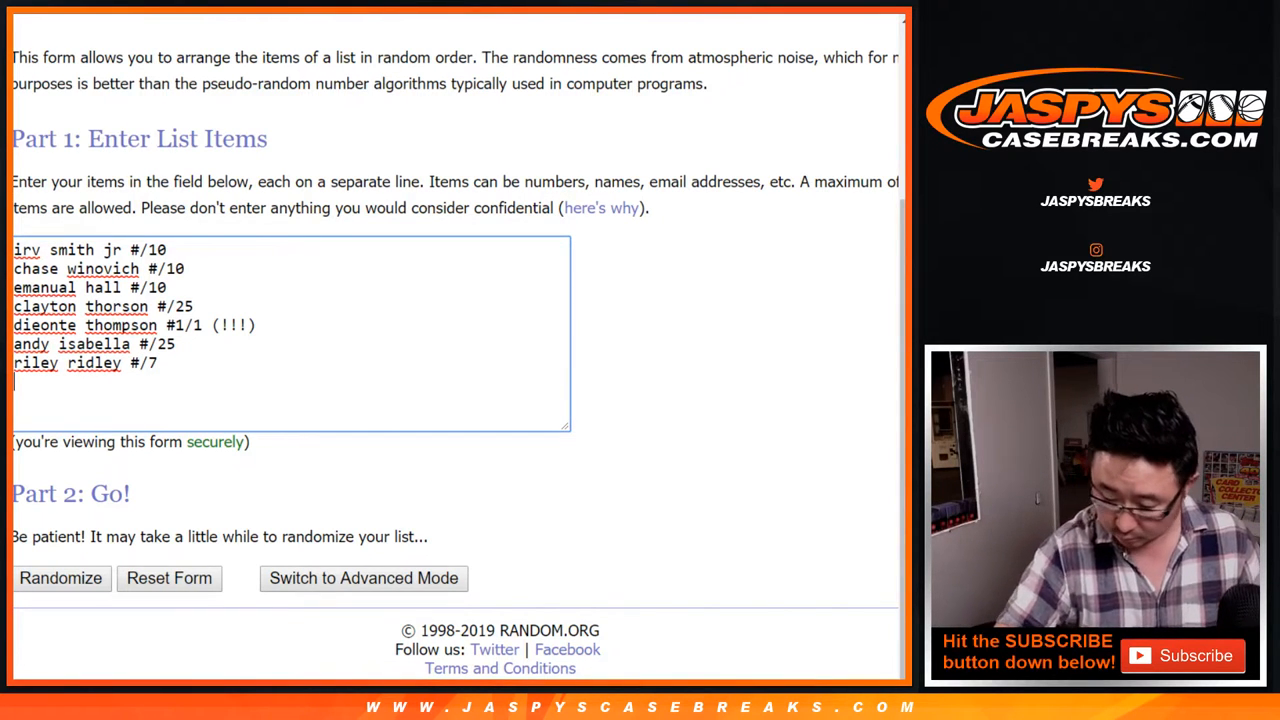
type("jeff")
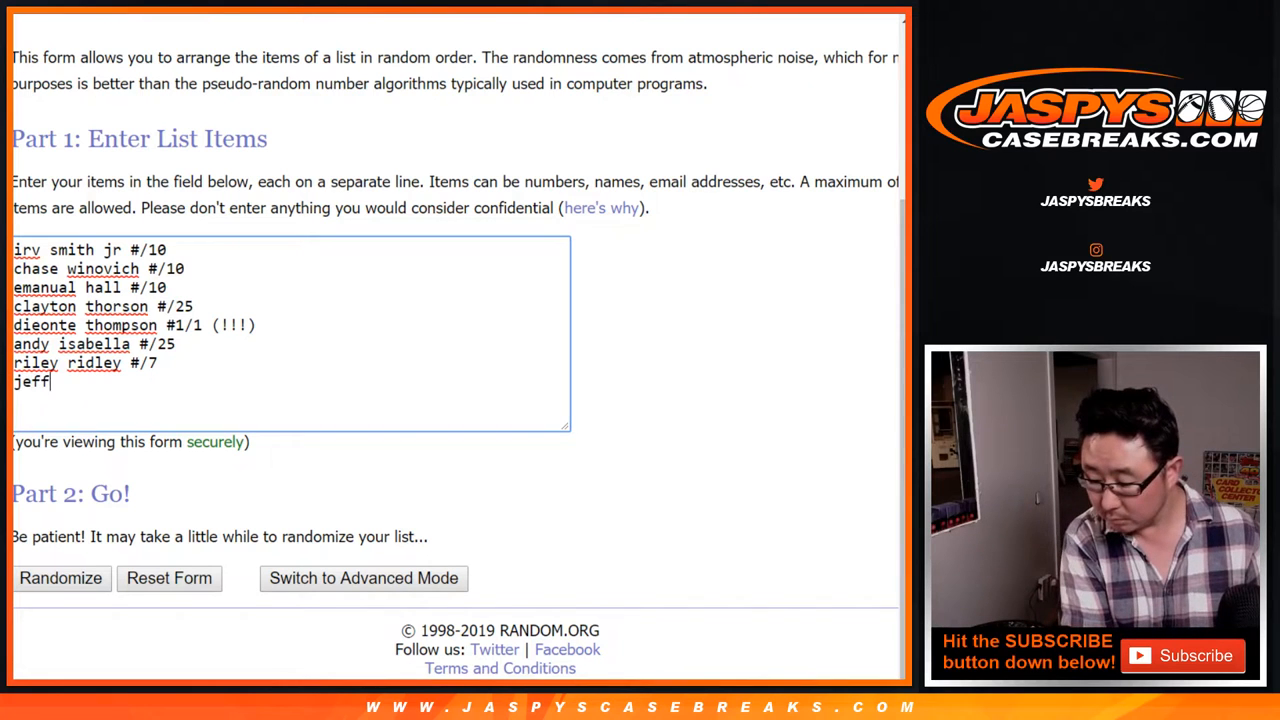
type("ery simmons #/15")
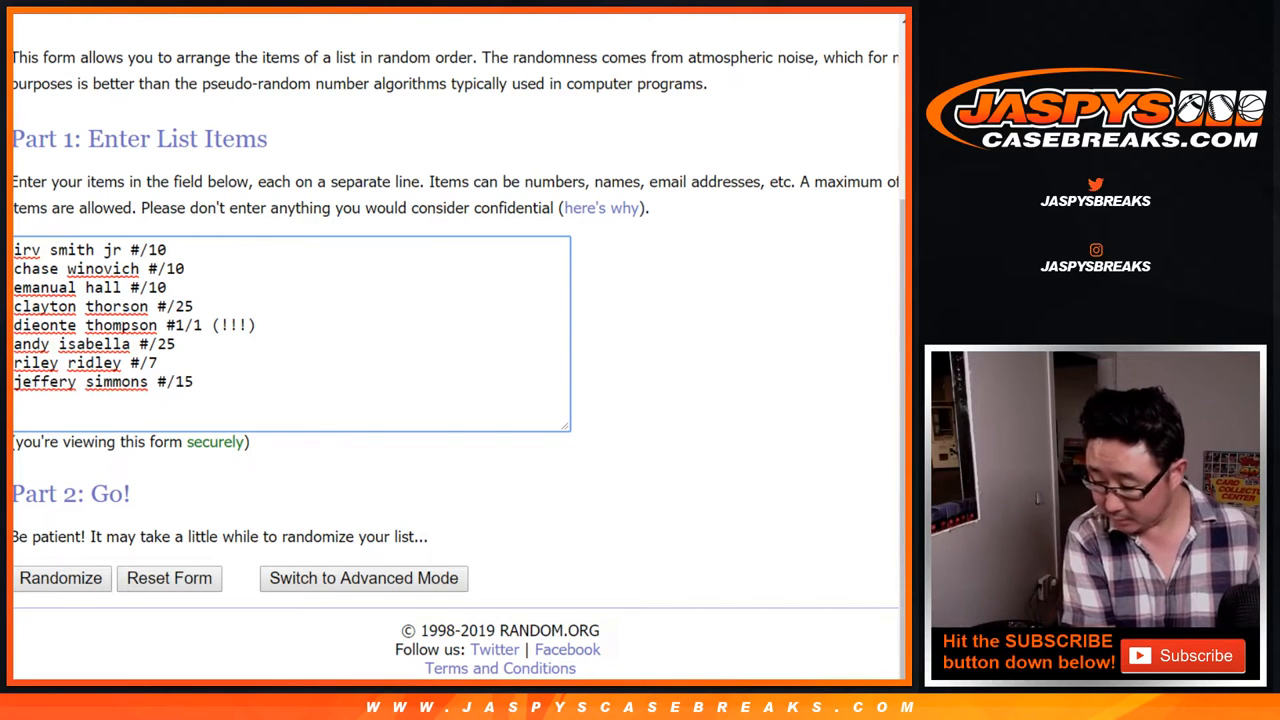
type("deandre baker #/")
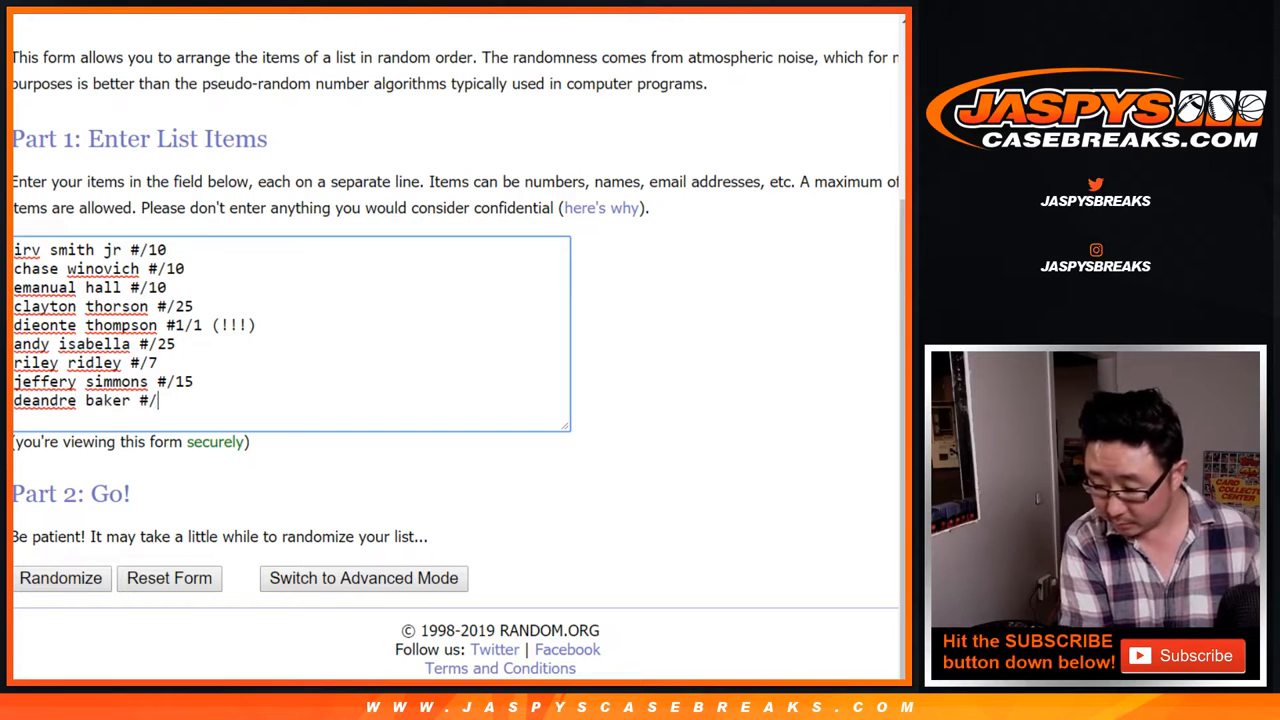
type("20")
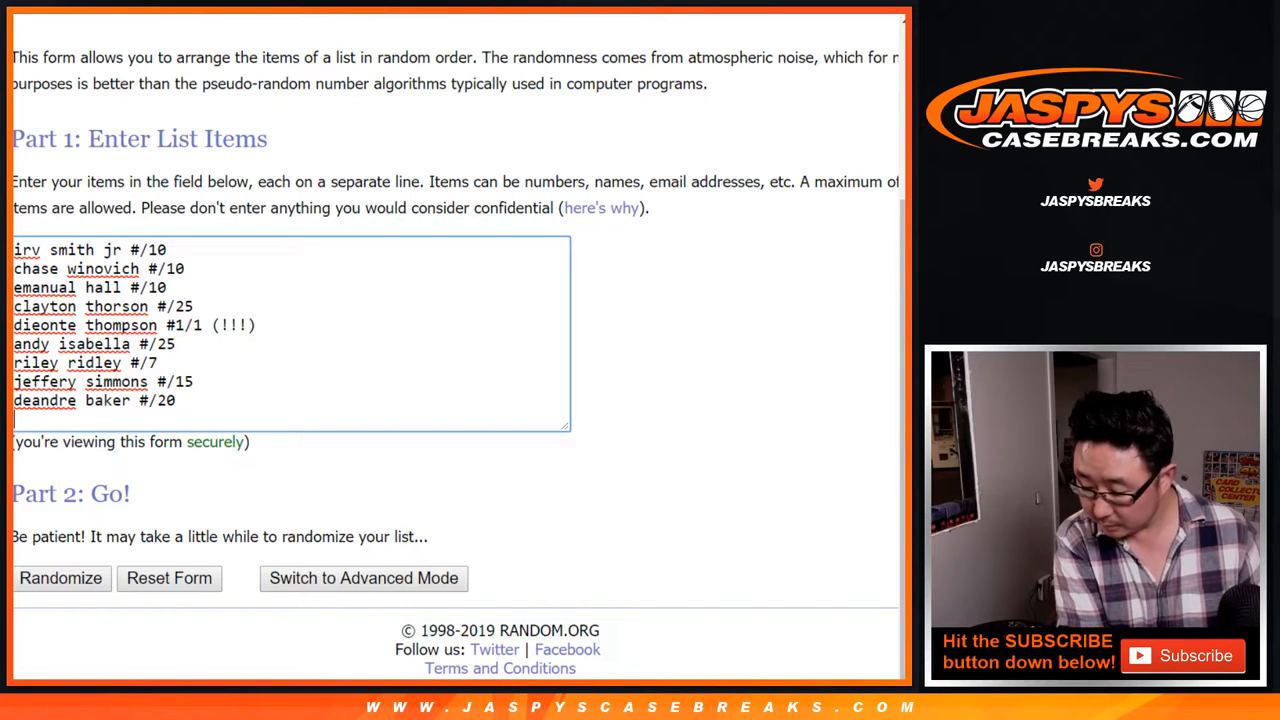
type("amani oru")
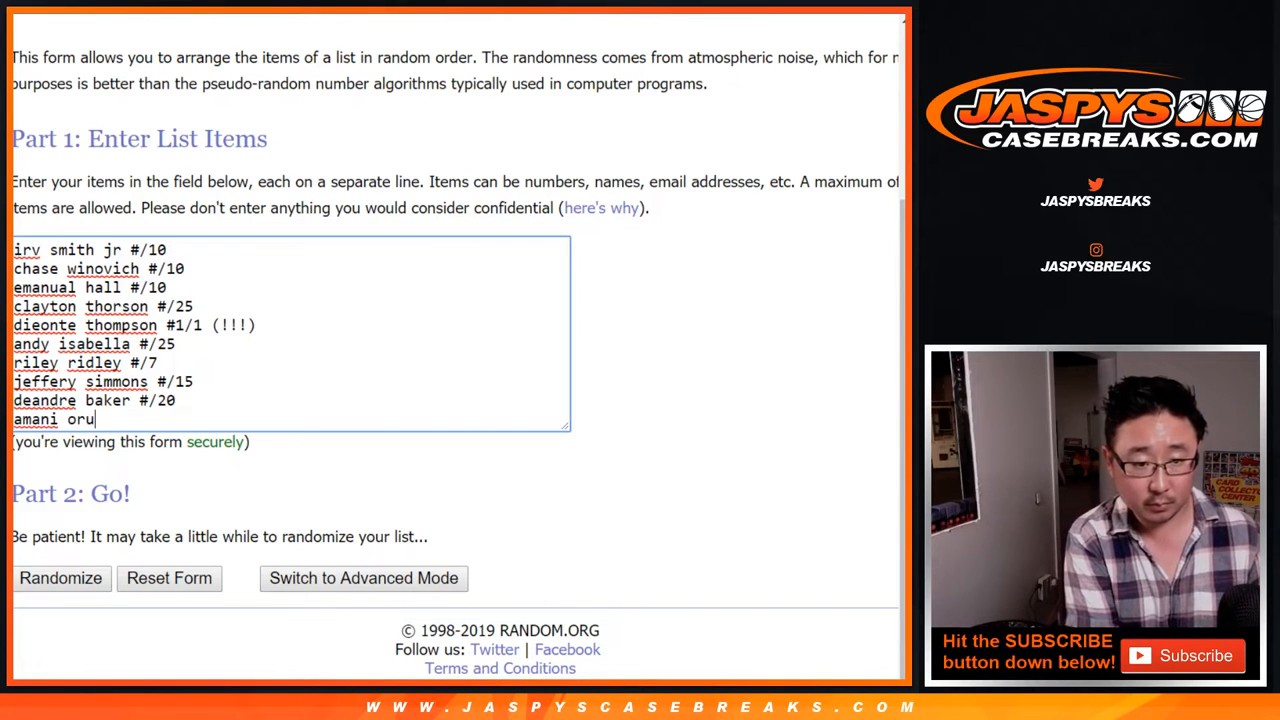
type("wayrie _ nmi")
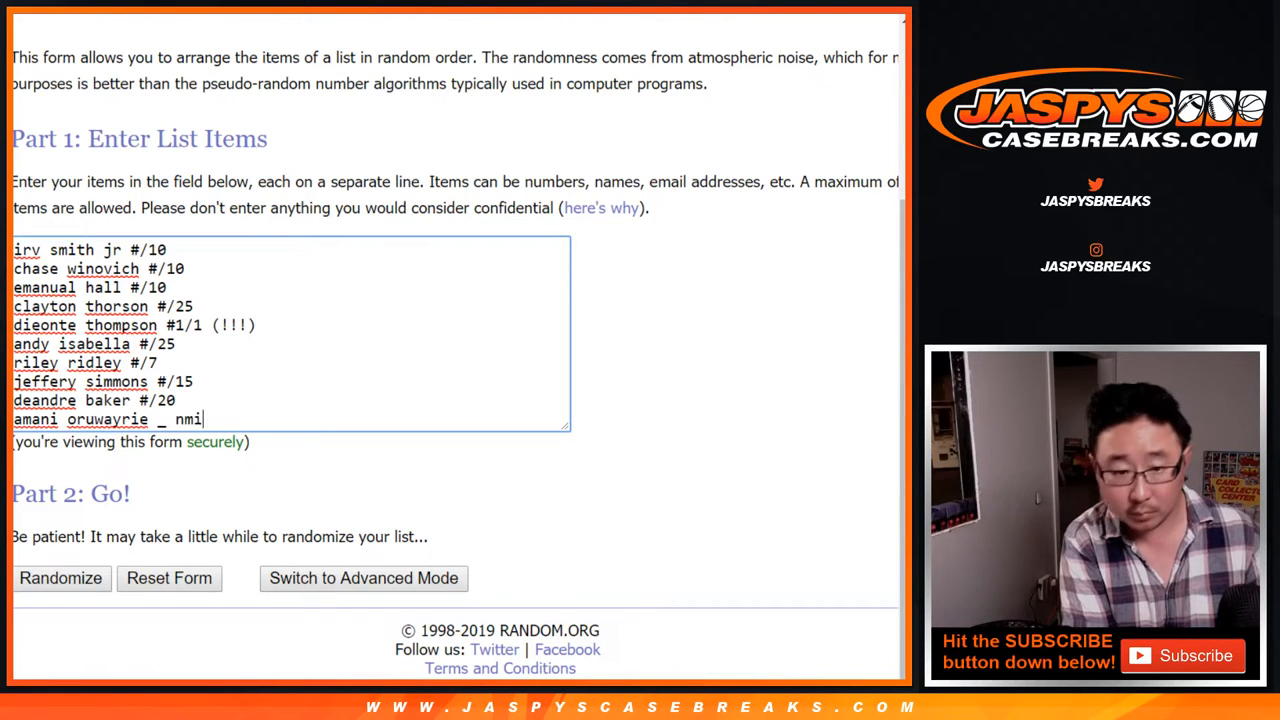
key("BackSpace")
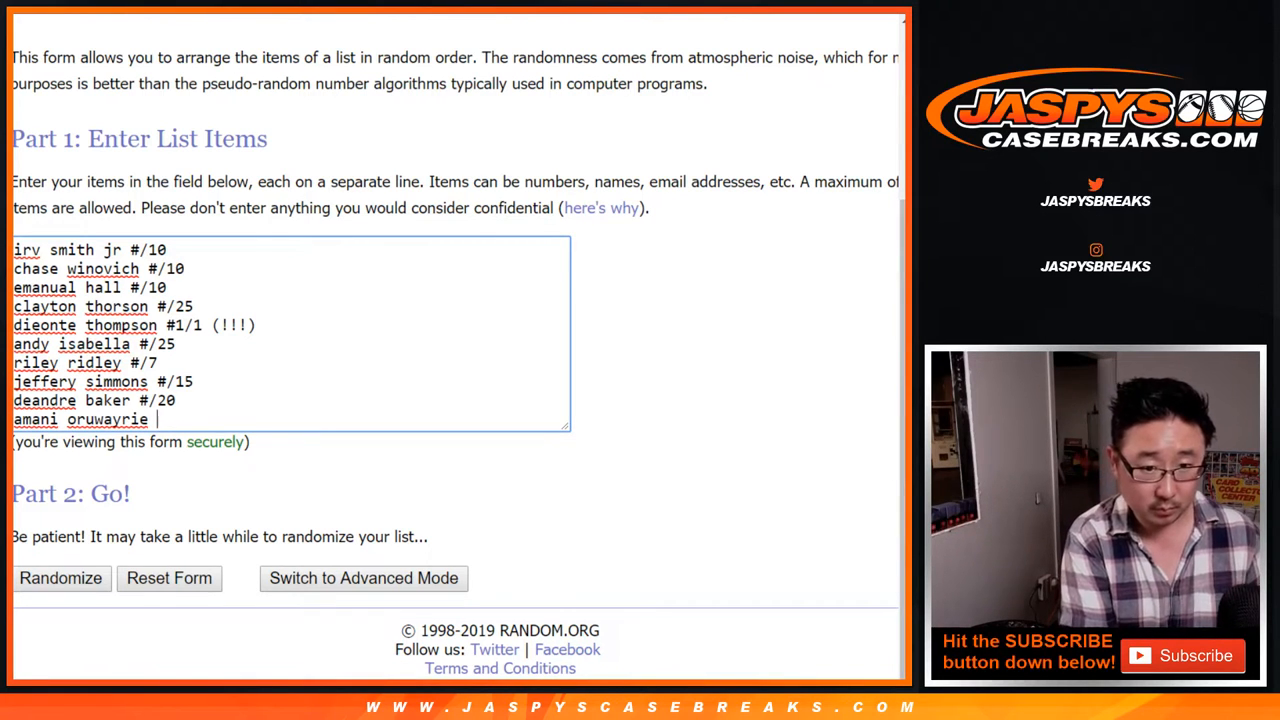
type("+ miles sanders dual auto")
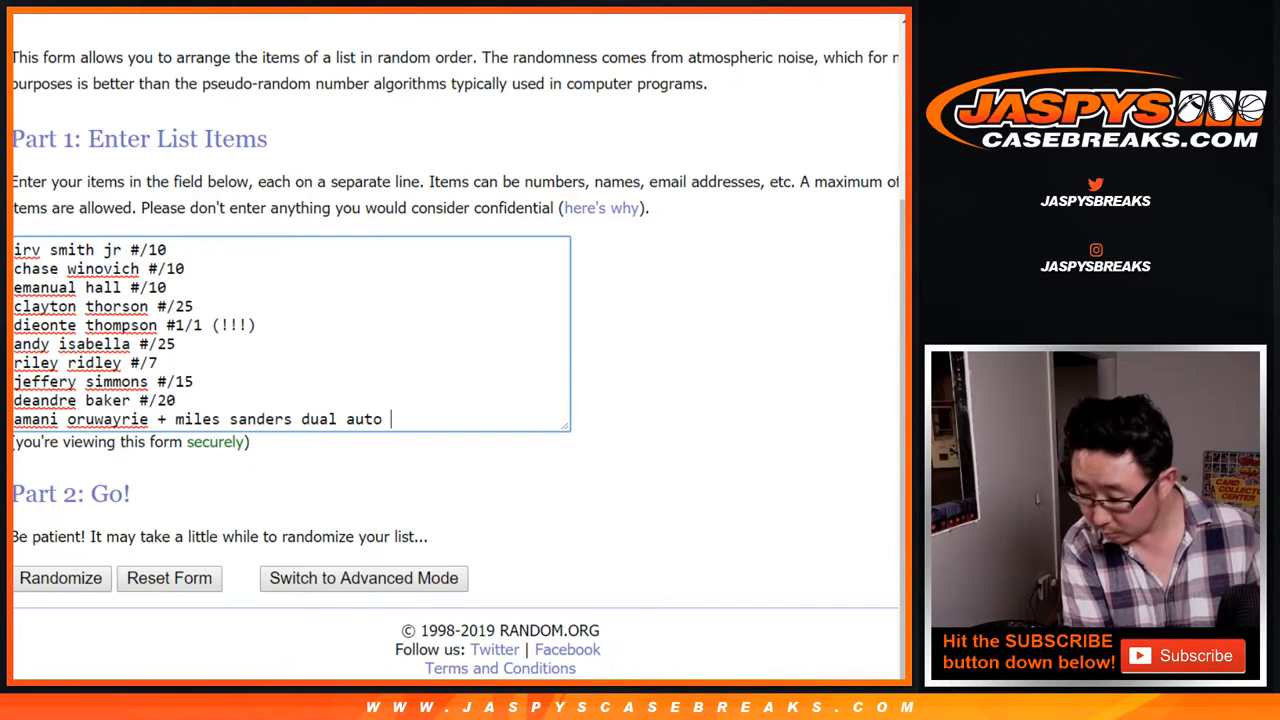
type("#")
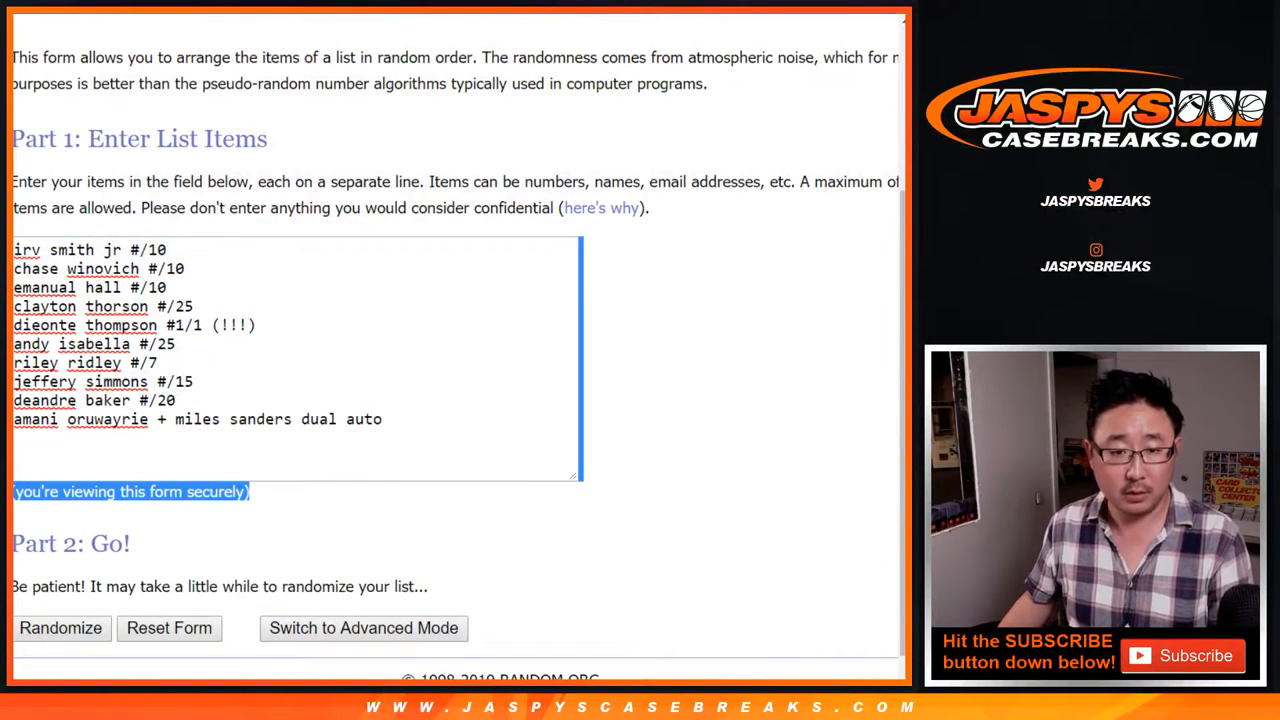
- Bring up the Dice Roller page set to two dice
left_click(176, 343)
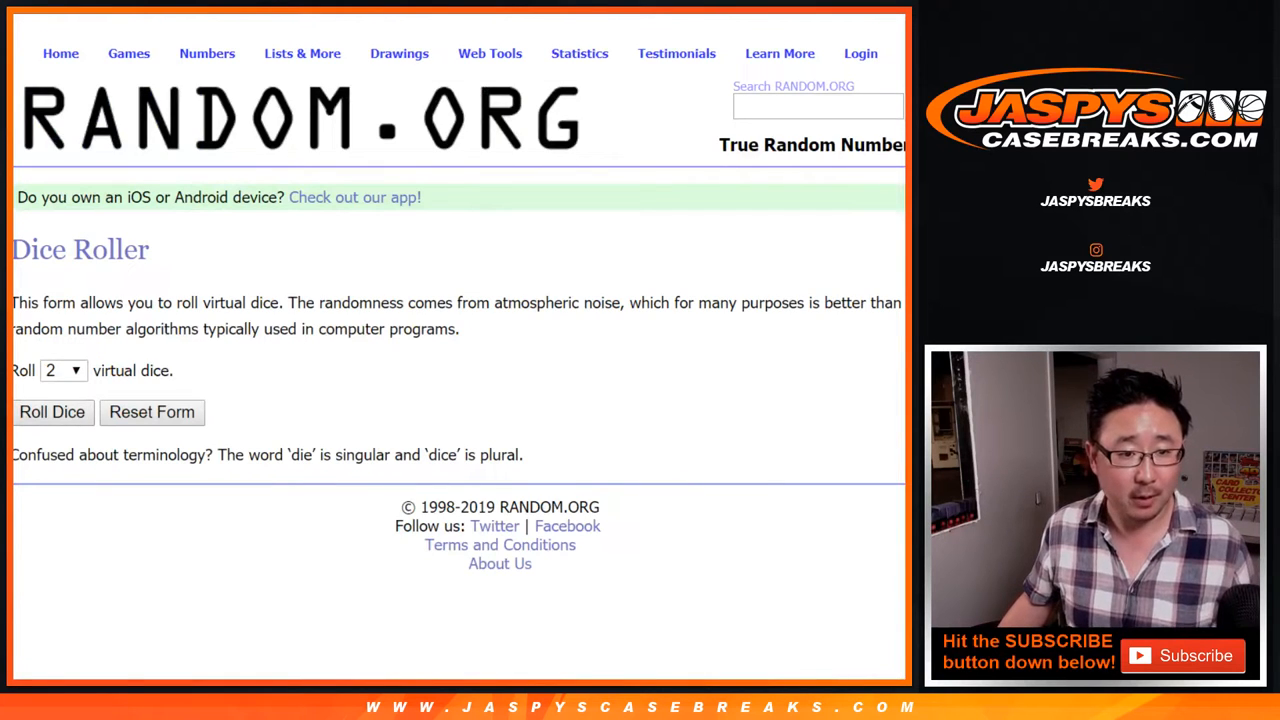
- Randomize the participant name list repeatedly, then return to the card-hit list form
left_click(51, 411)
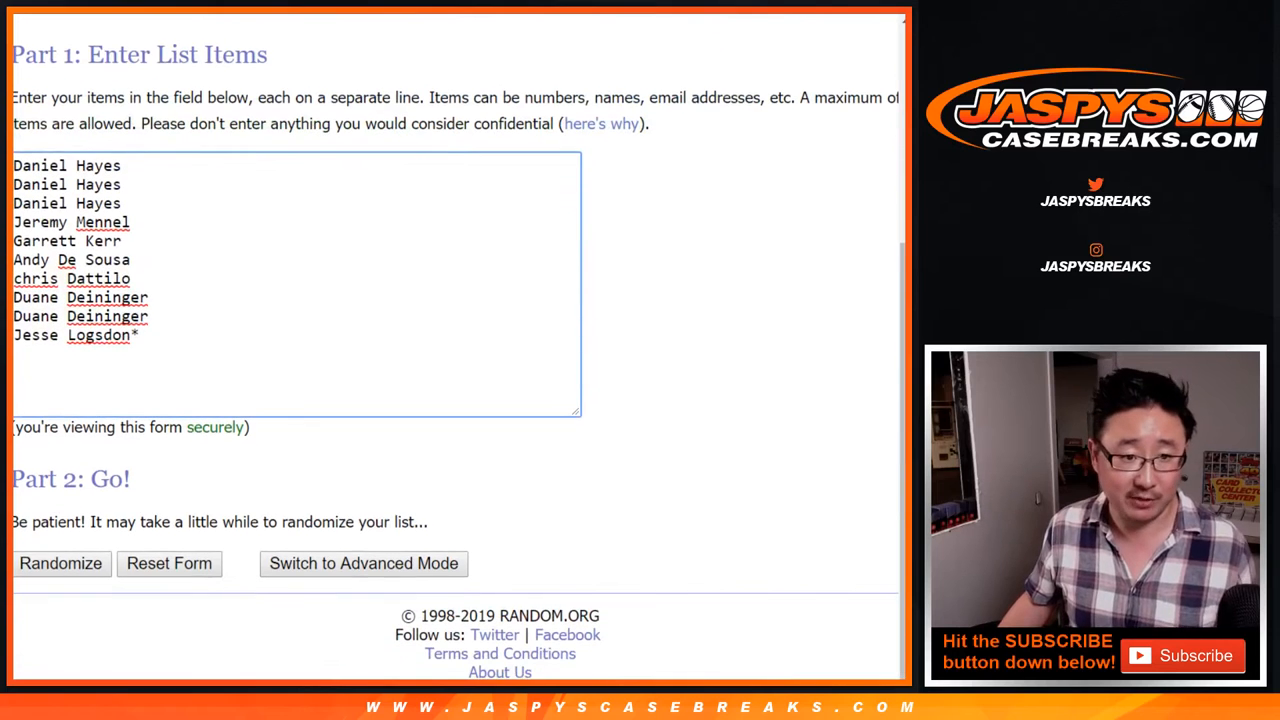
left_click(60, 563)
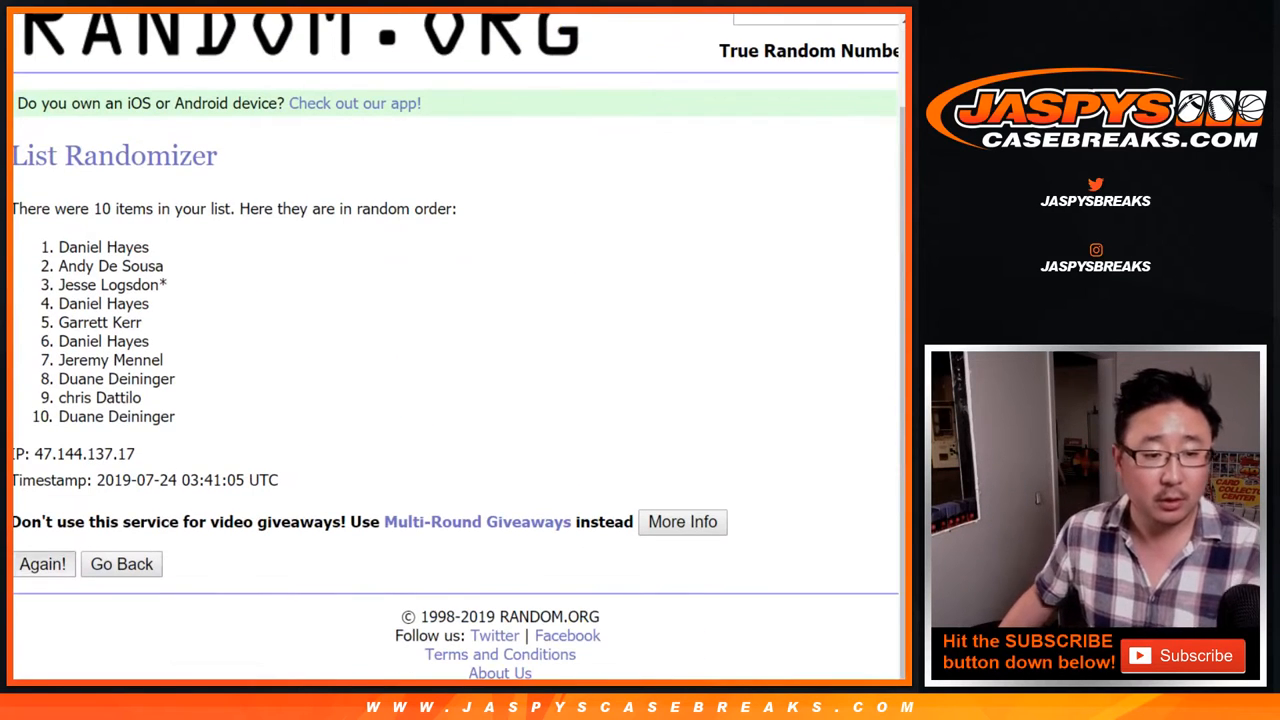
left_click(42, 563)
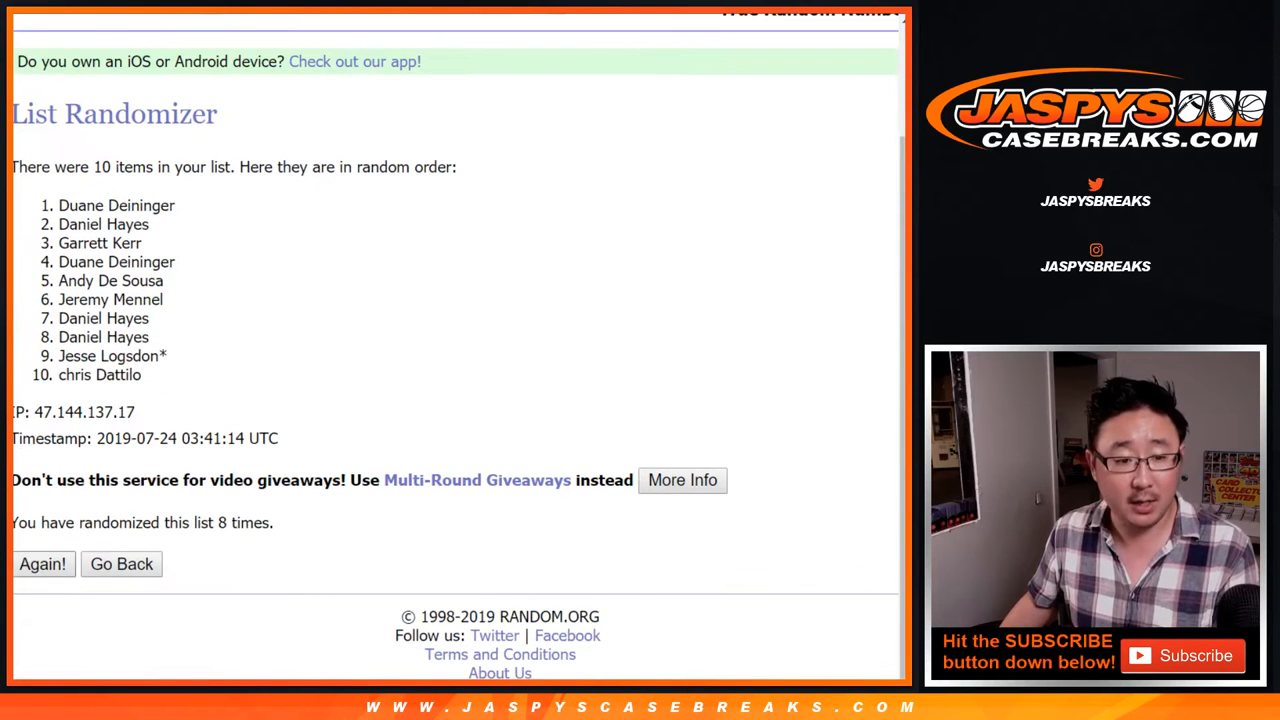
left_click(42, 563)
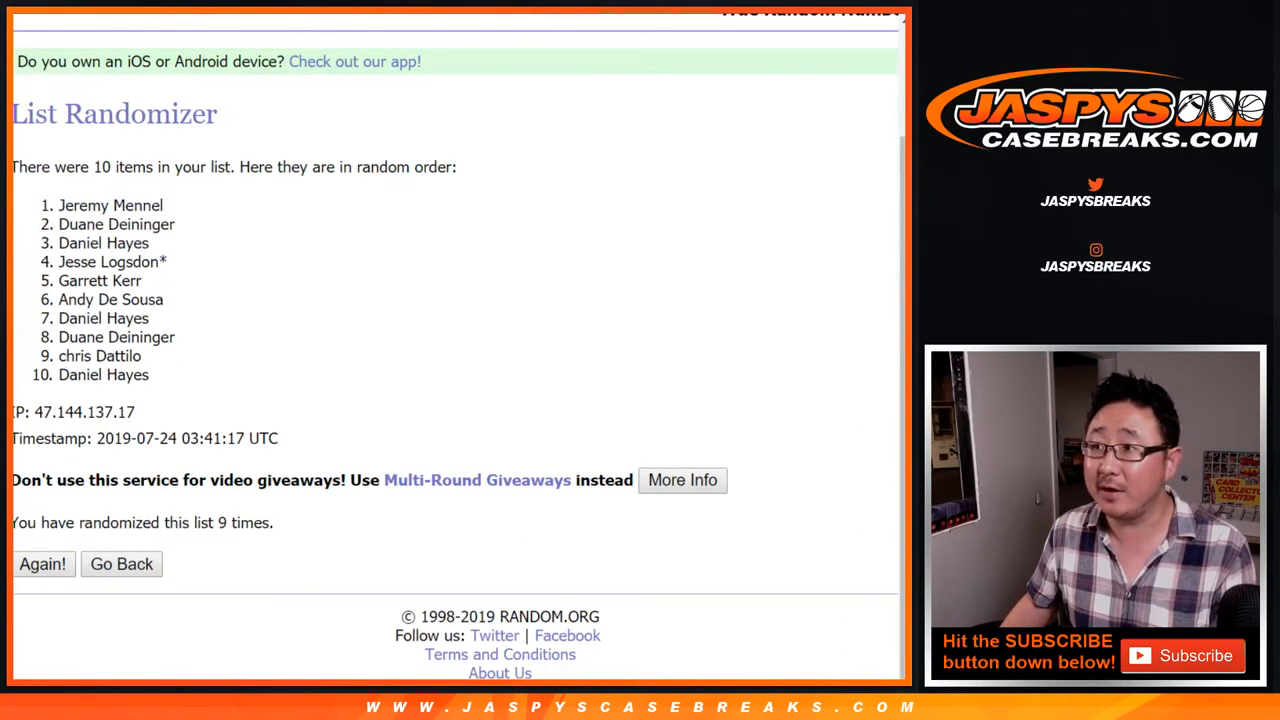
left_click_drag(58, 205, 115, 356)
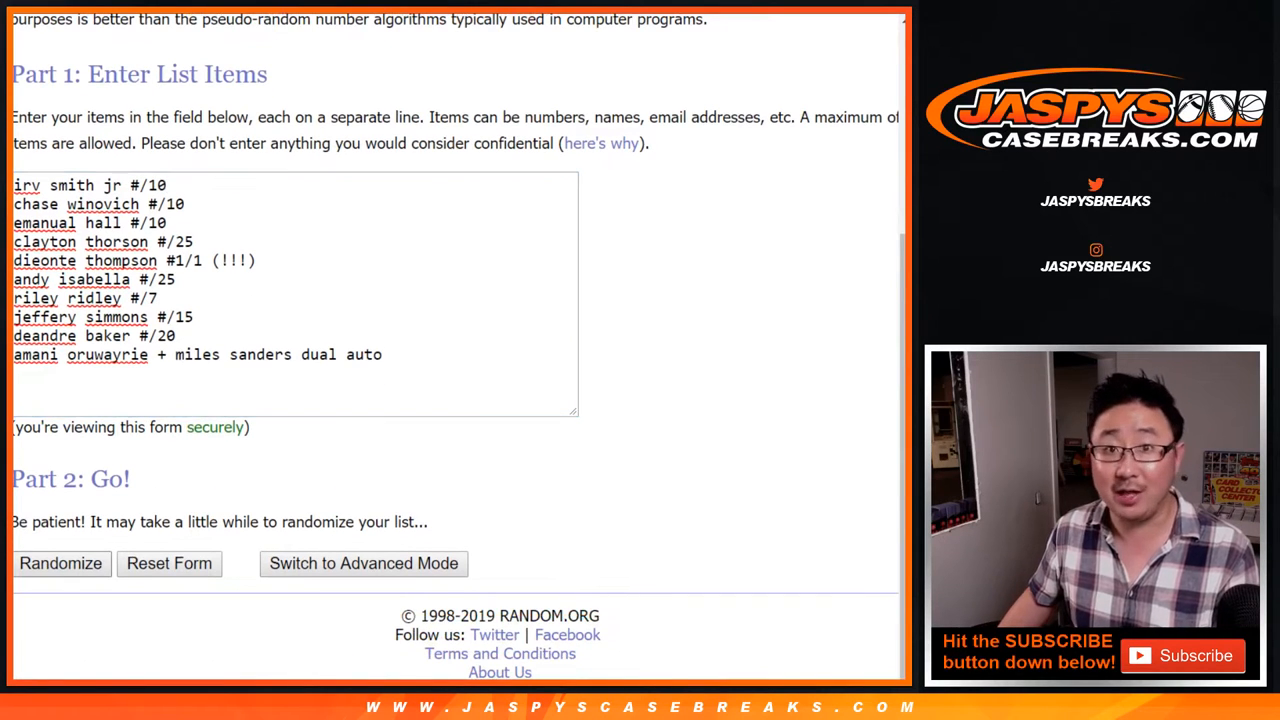
- Randomize the ten card hits, then shuffle them twice more
left_click(60, 563)
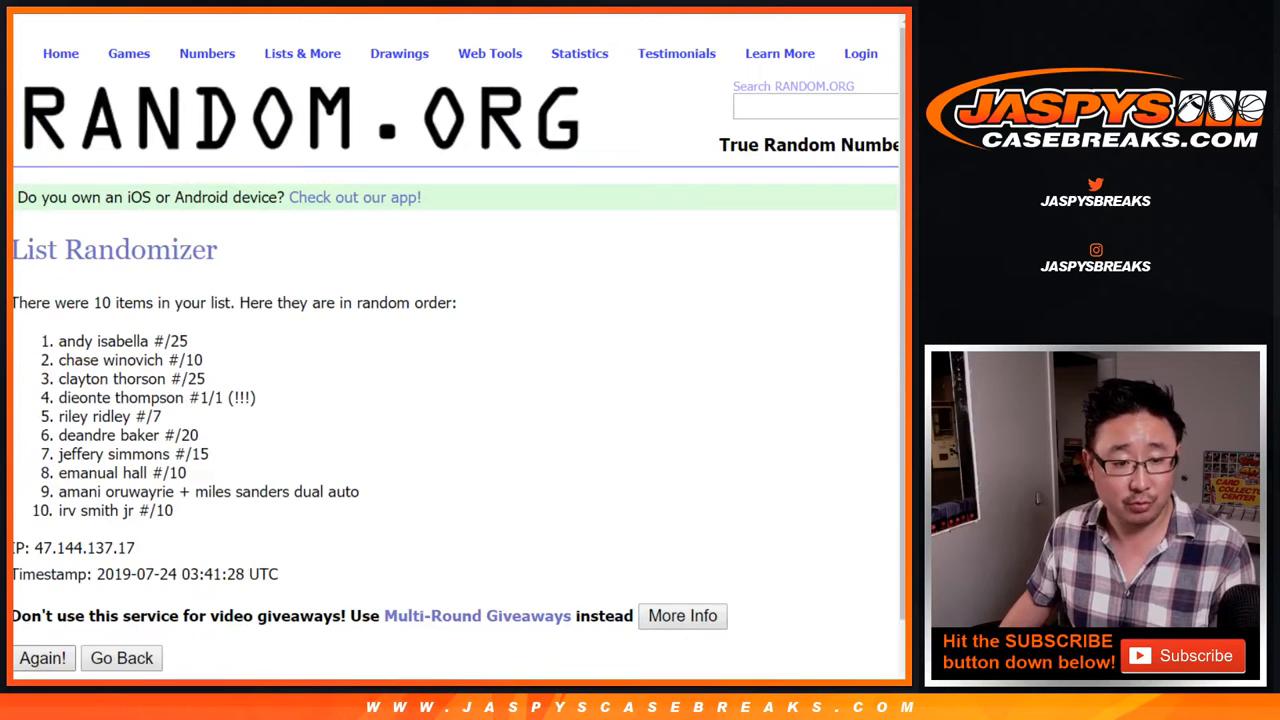
left_click(42, 658)
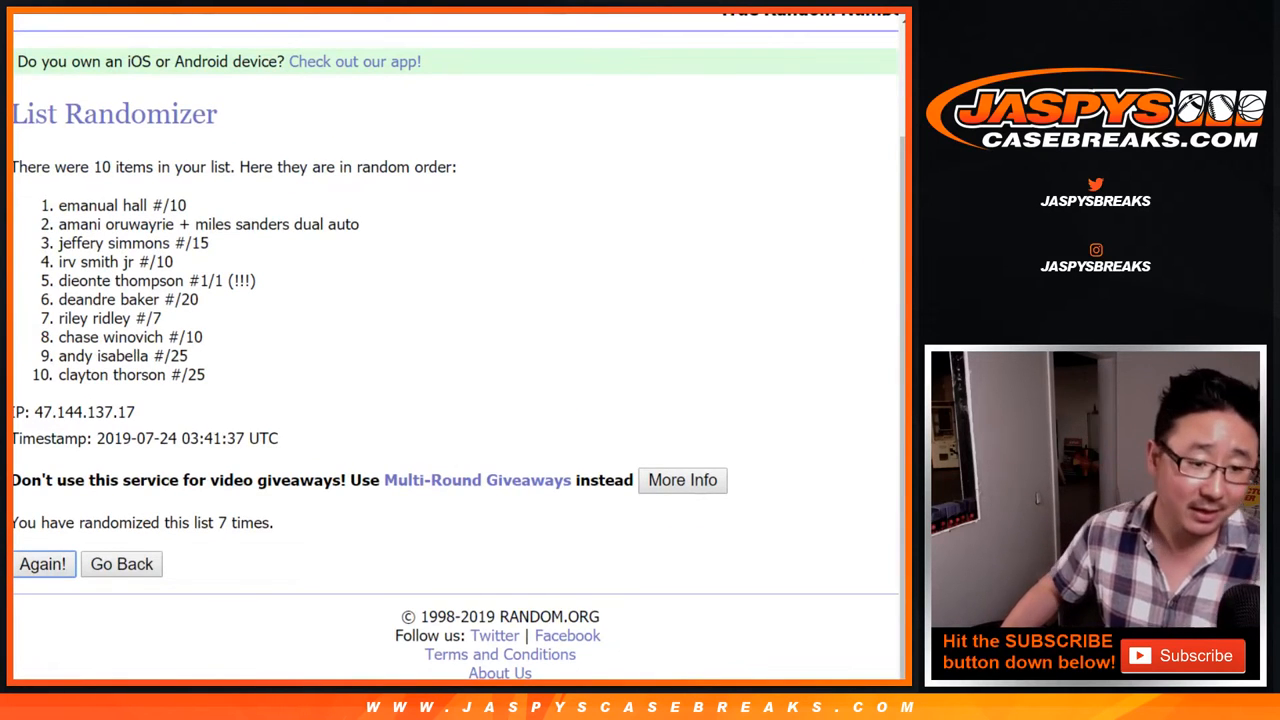
left_click(42, 563)
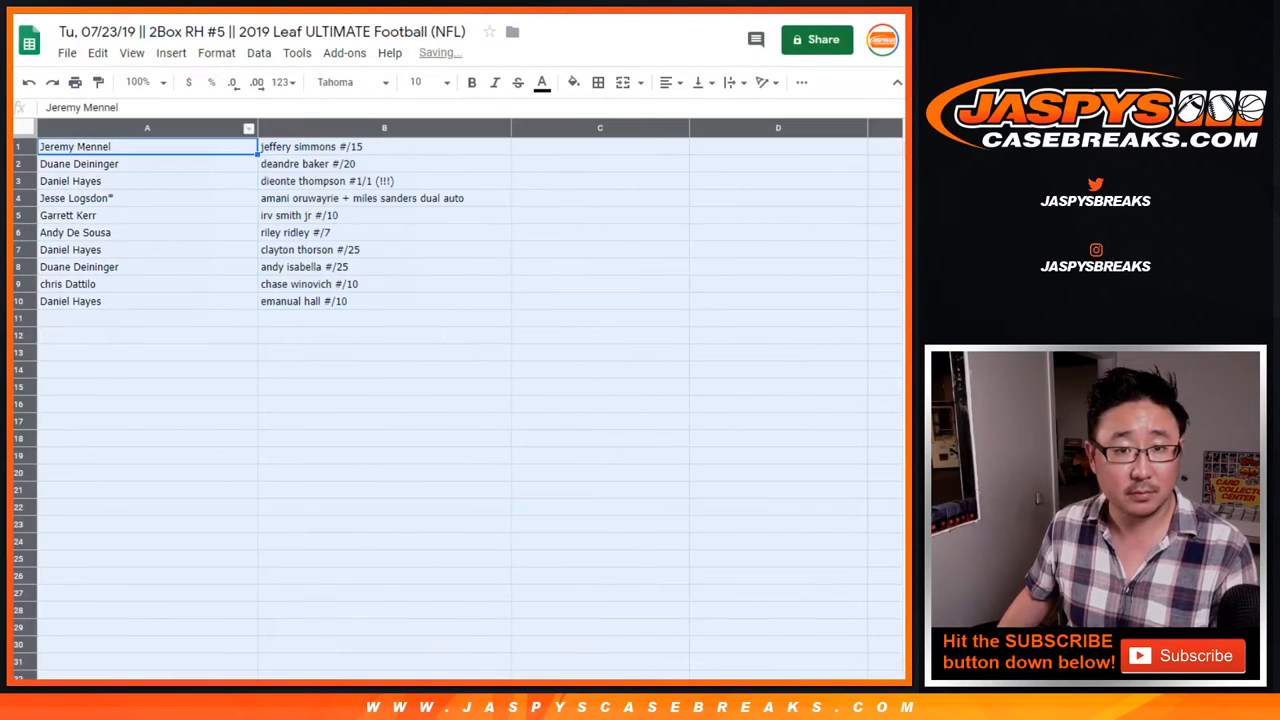
left_click(446, 82)
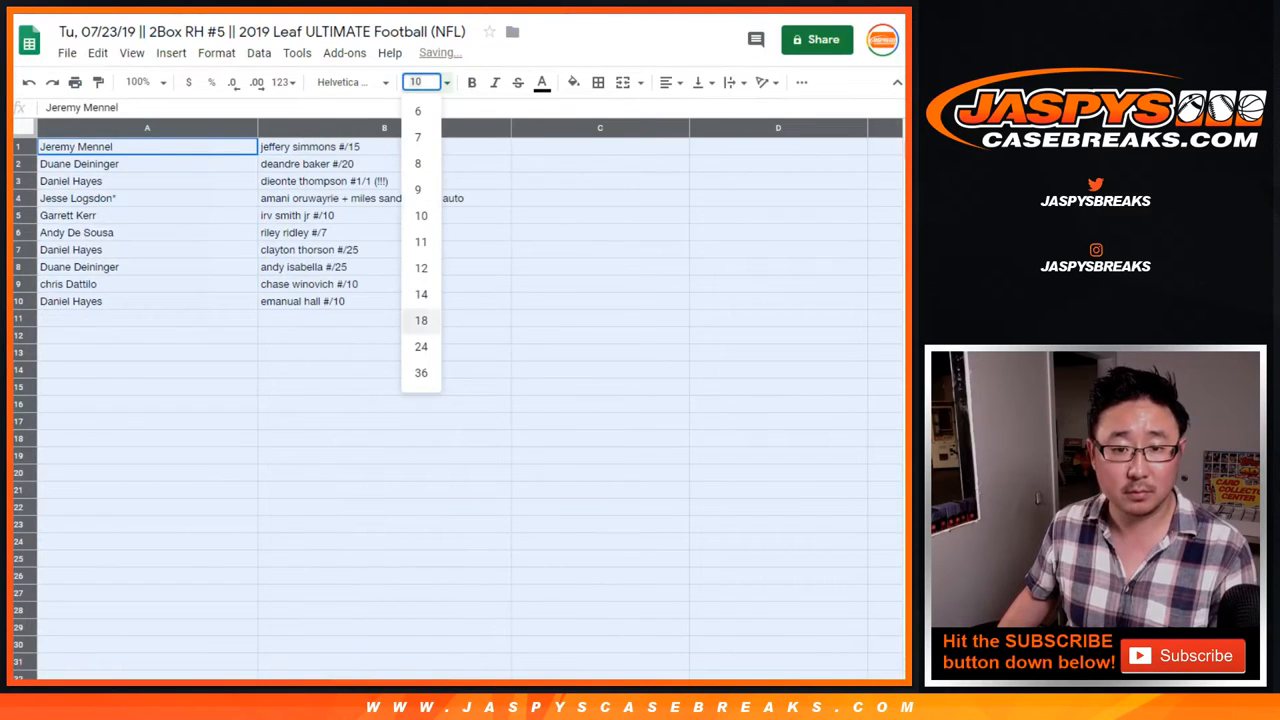
left_click(421, 320)
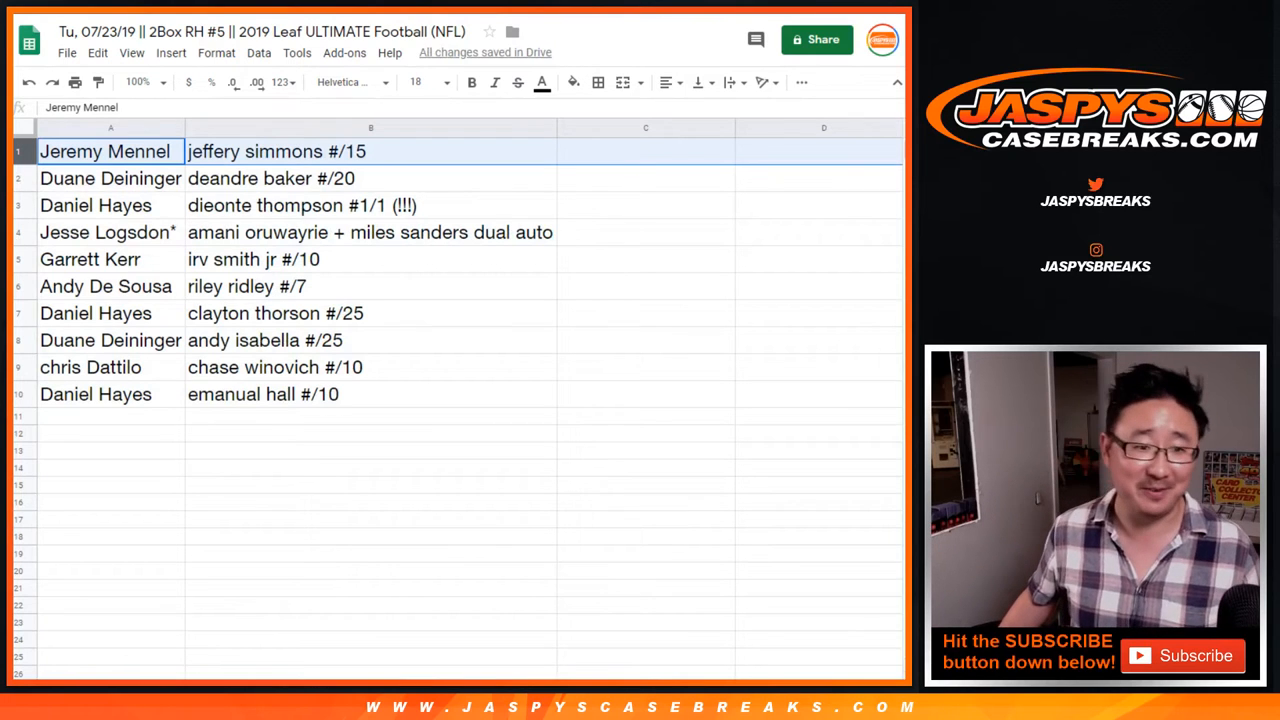
left_click(95, 205)
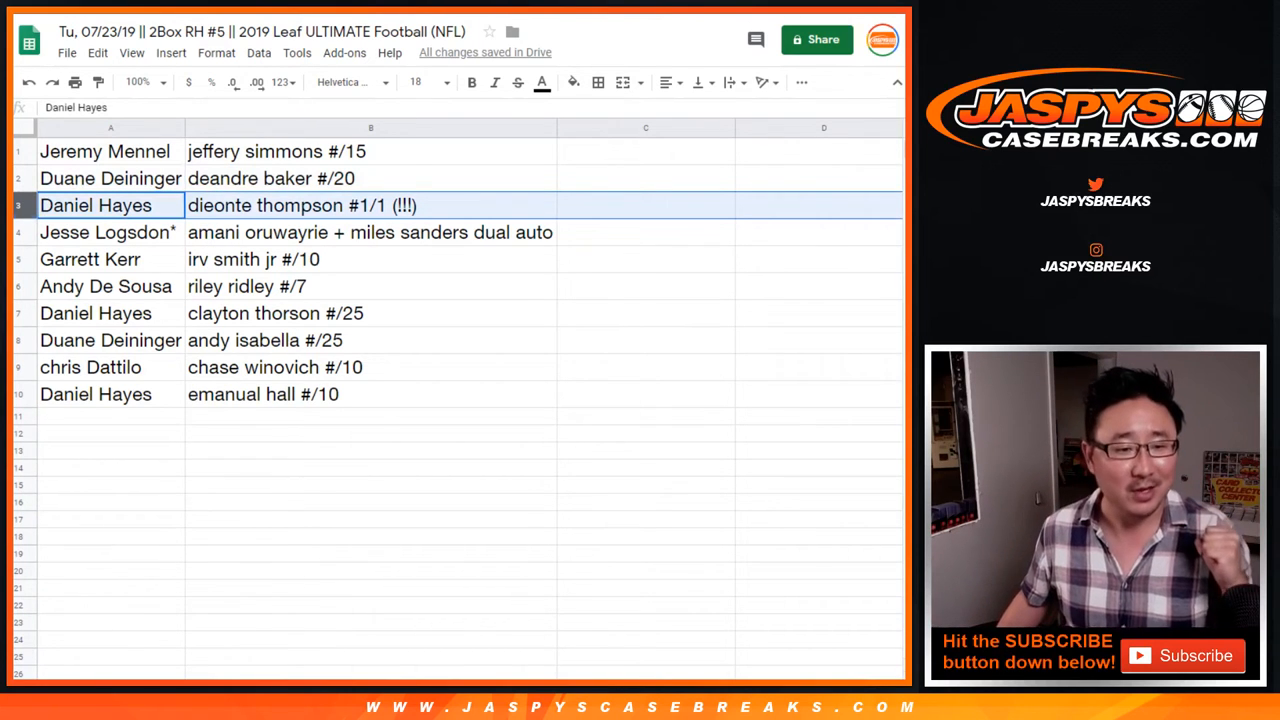
left_click(110, 232)
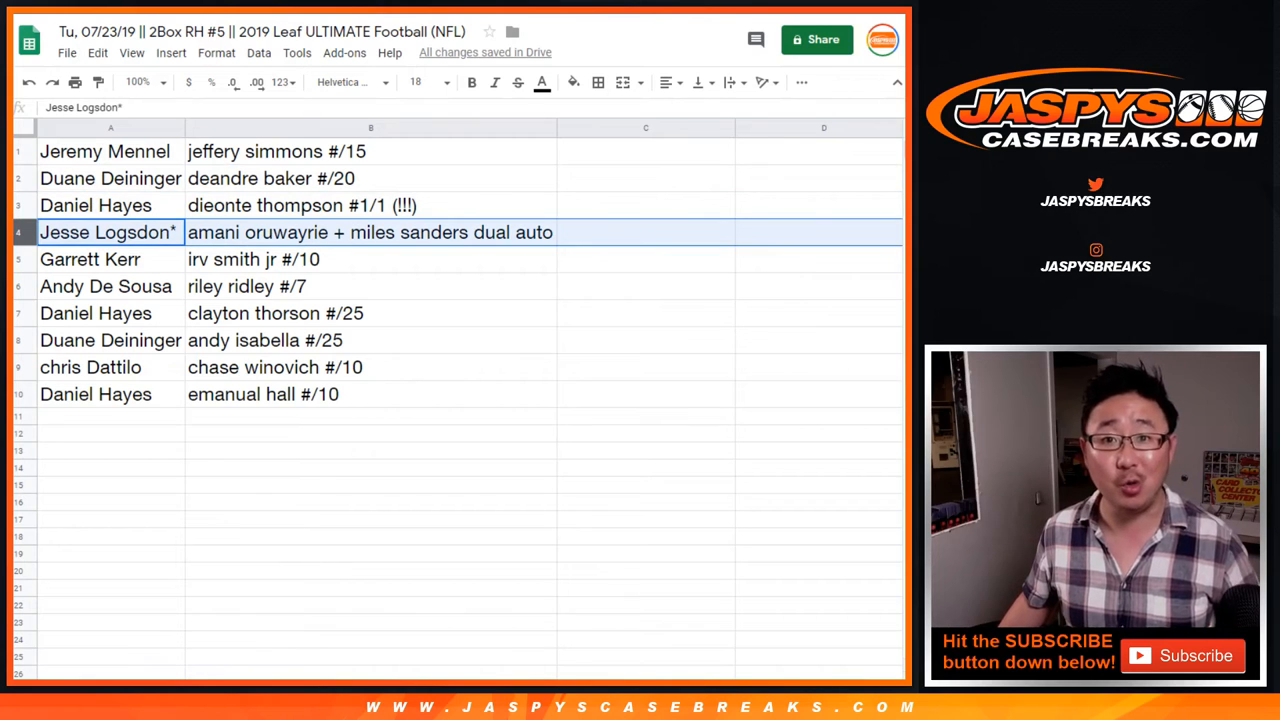
left_click(110, 259)
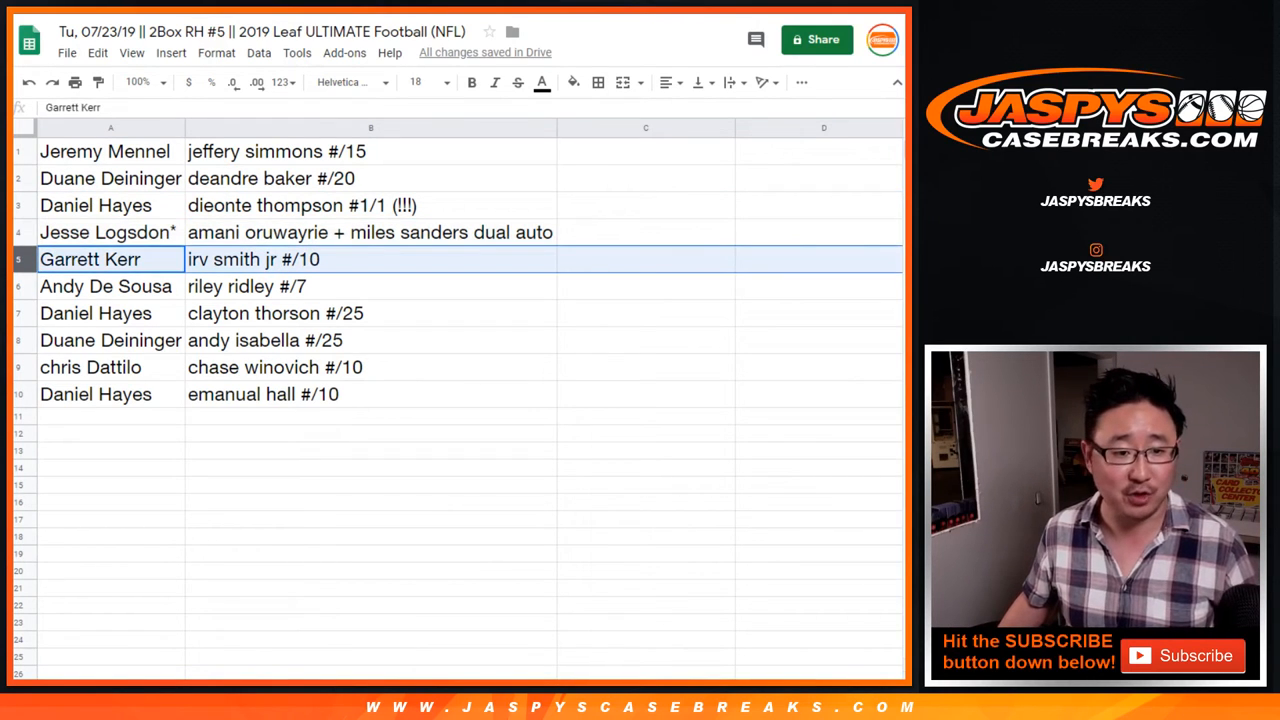
left_click(105, 286)
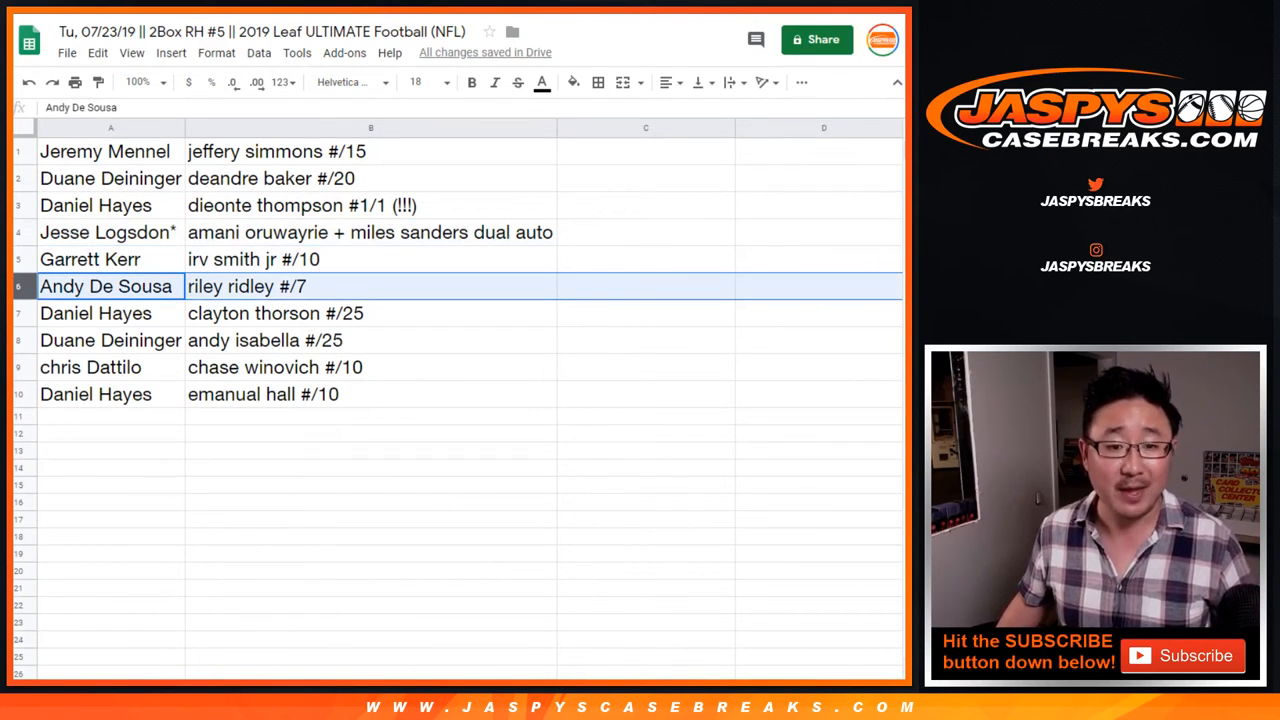
left_click(95, 313)
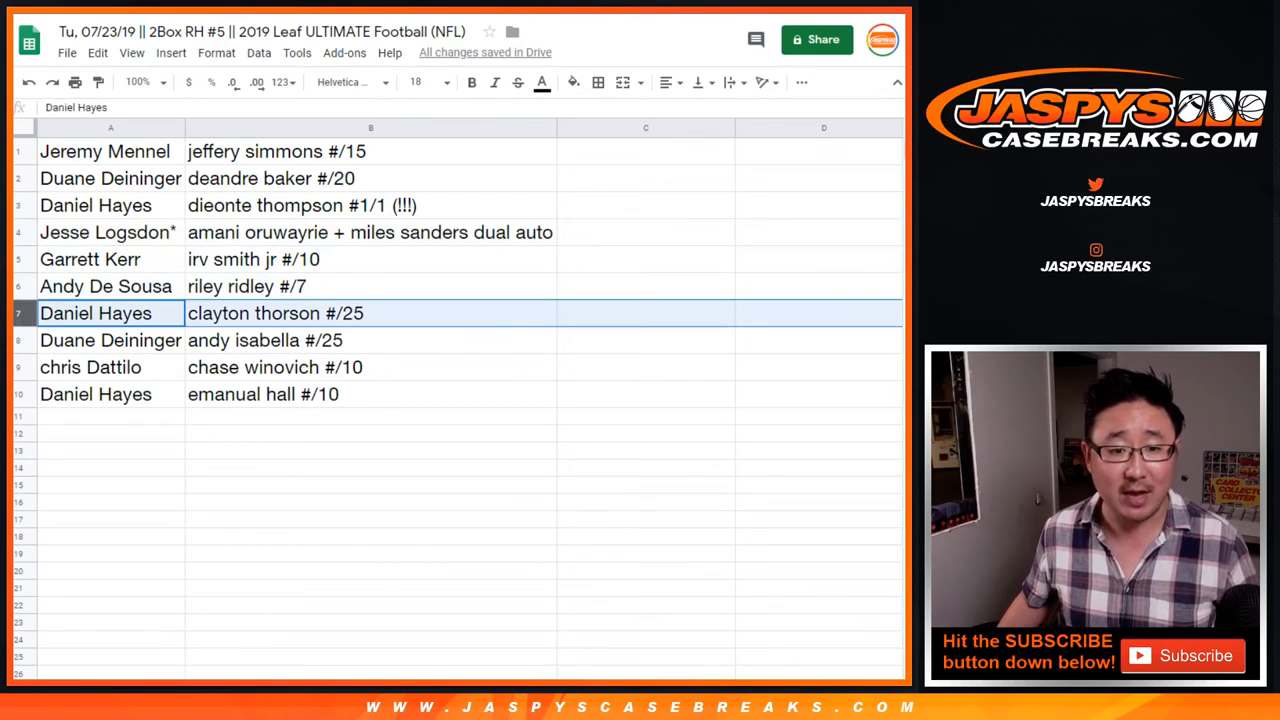
left_click(110, 340)
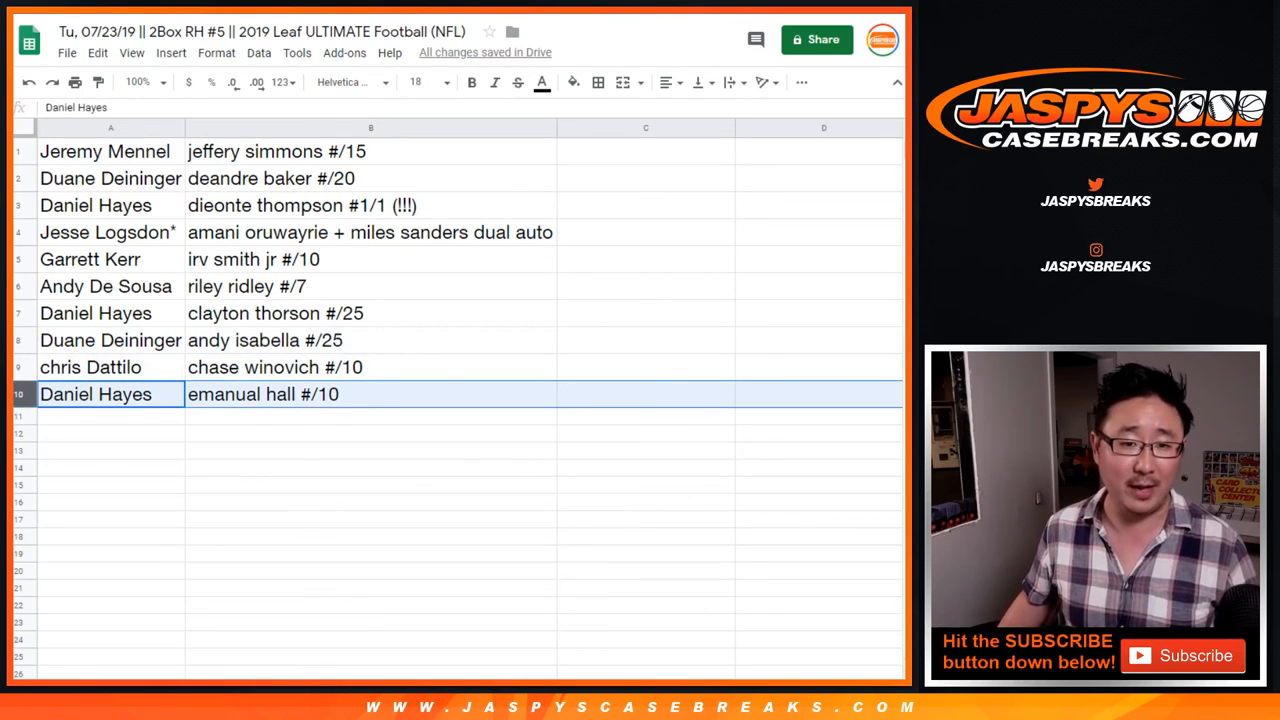
left_click(371, 151)
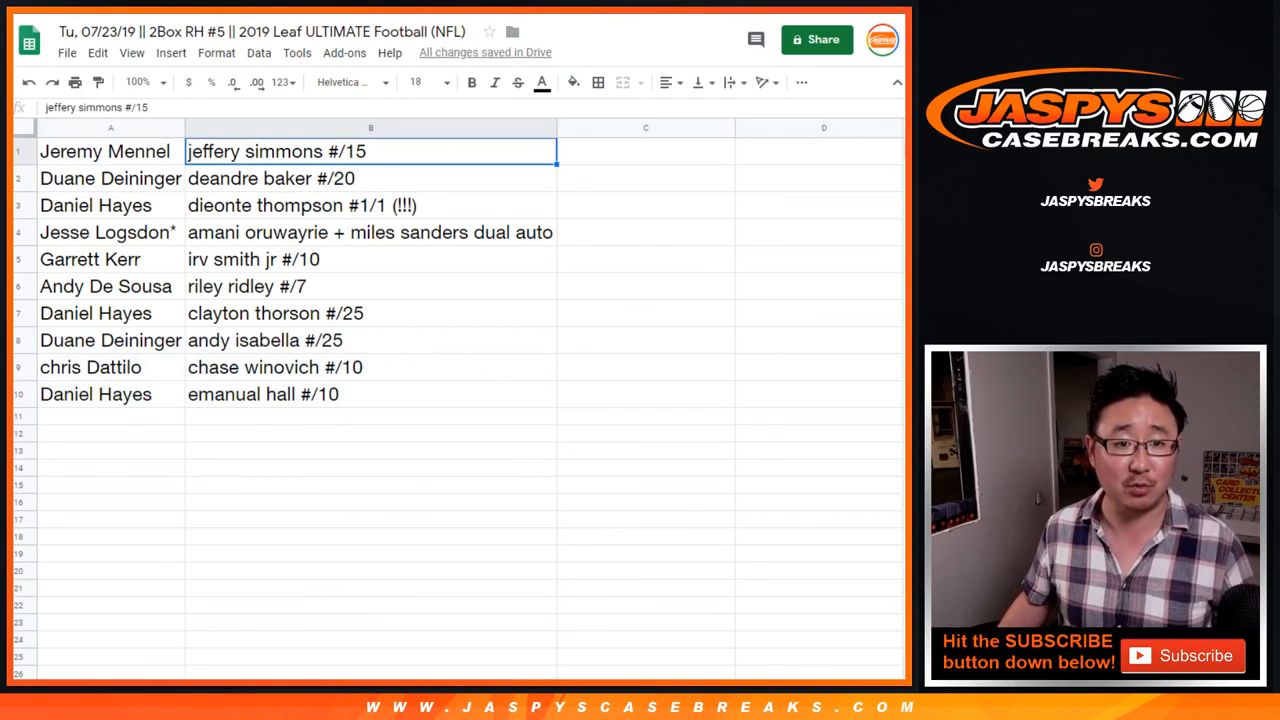